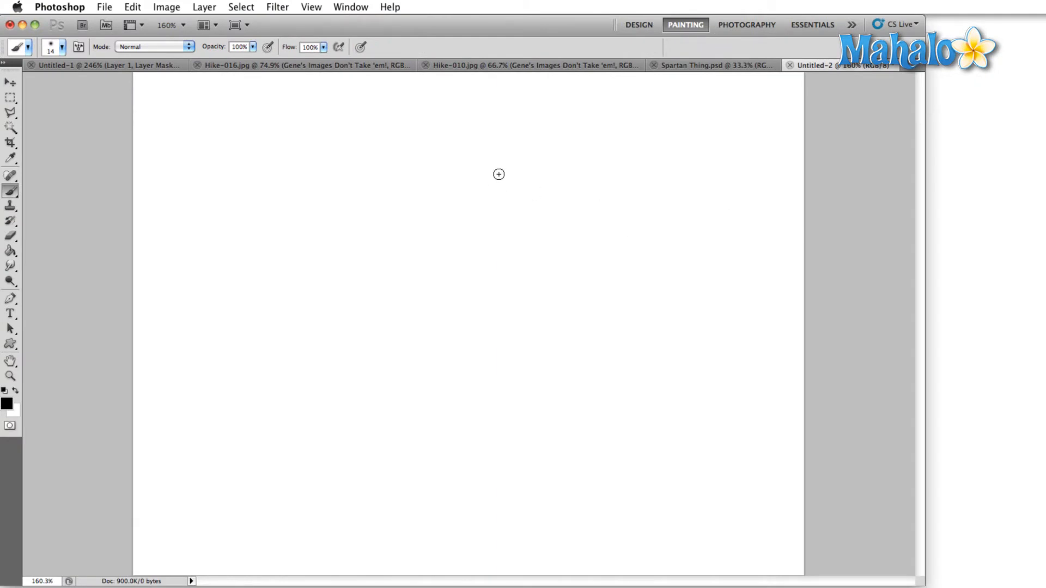
Step: Show the Brush Presets panel from the Window menu
left_click(351, 6)
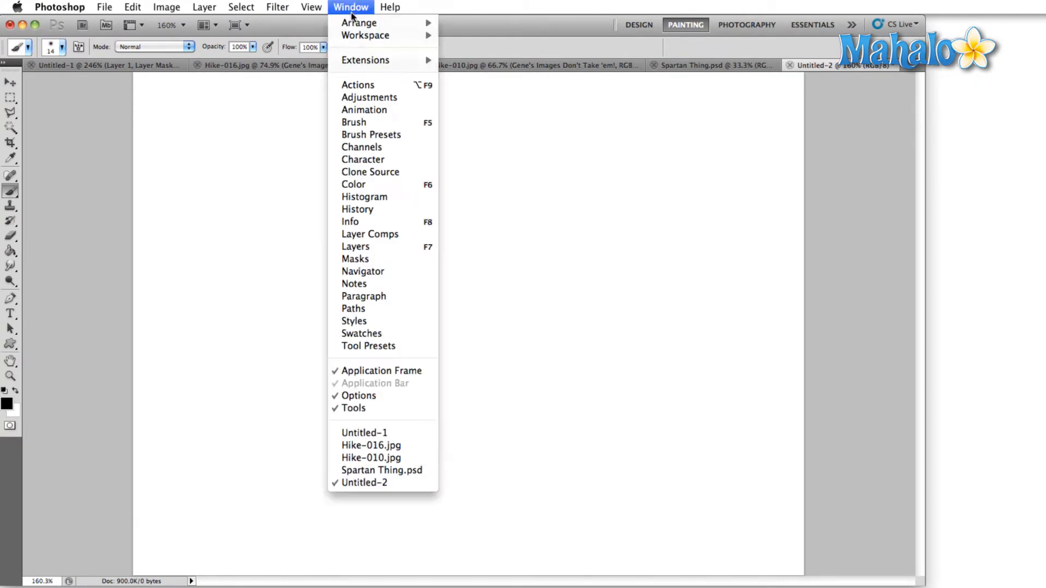
mouse_move(371, 134)
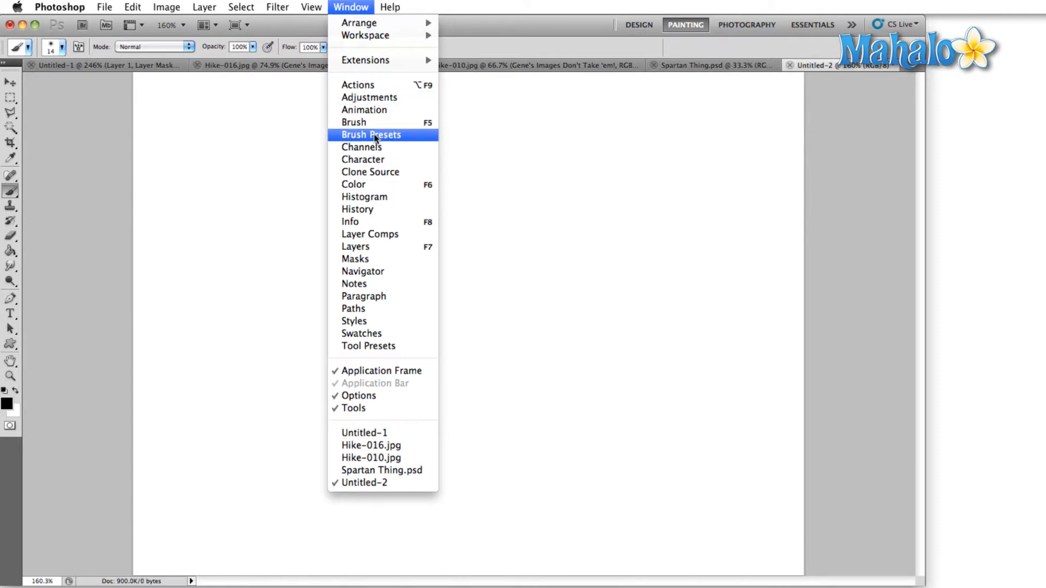
left_click(371, 134)
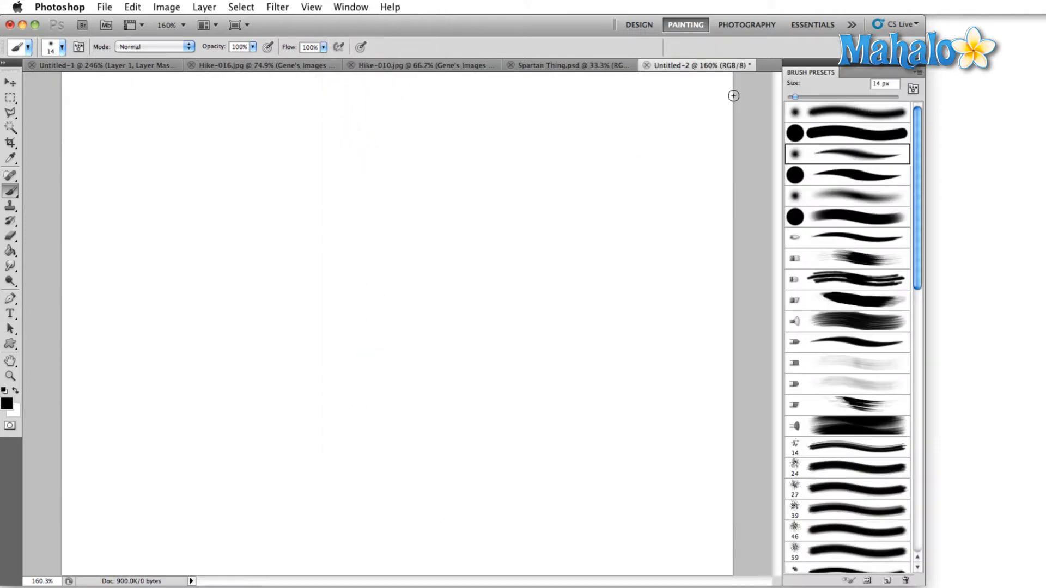
mouse_move(852, 228)
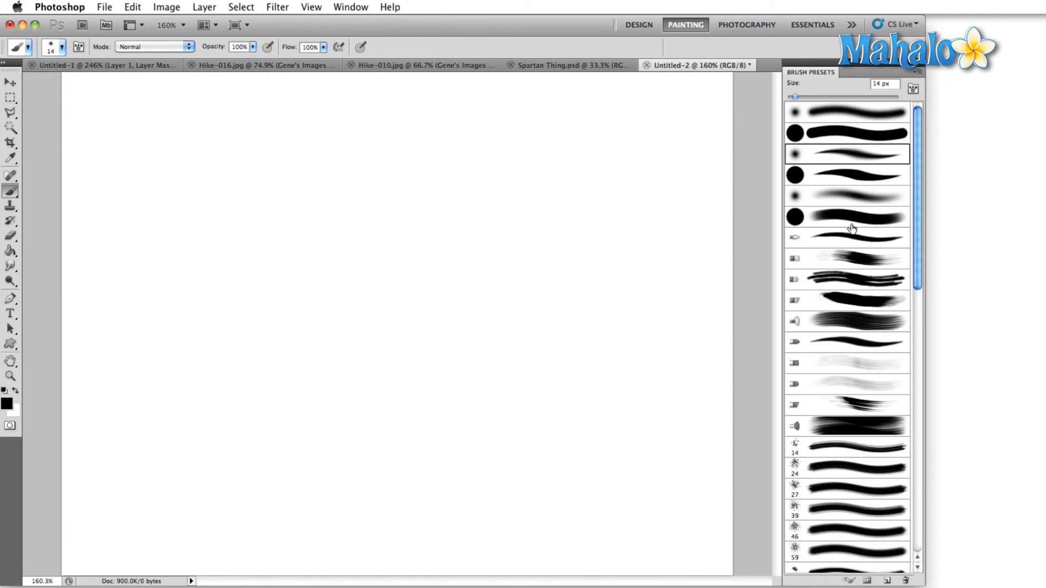
Step: Browse the brush presets list and enlarge the brush size to 81 px
scroll("down", 3)
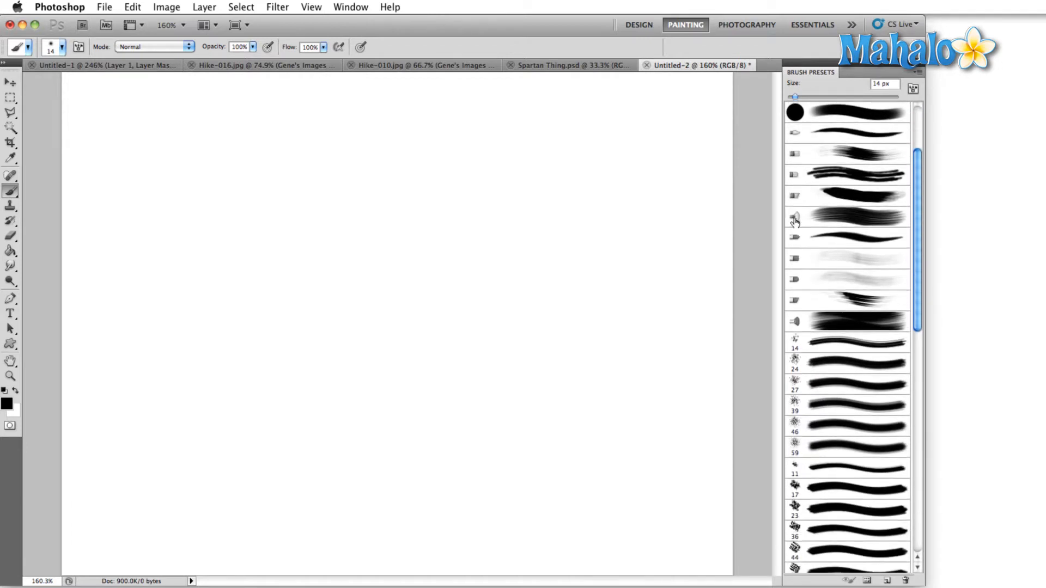
scroll("down", 3)
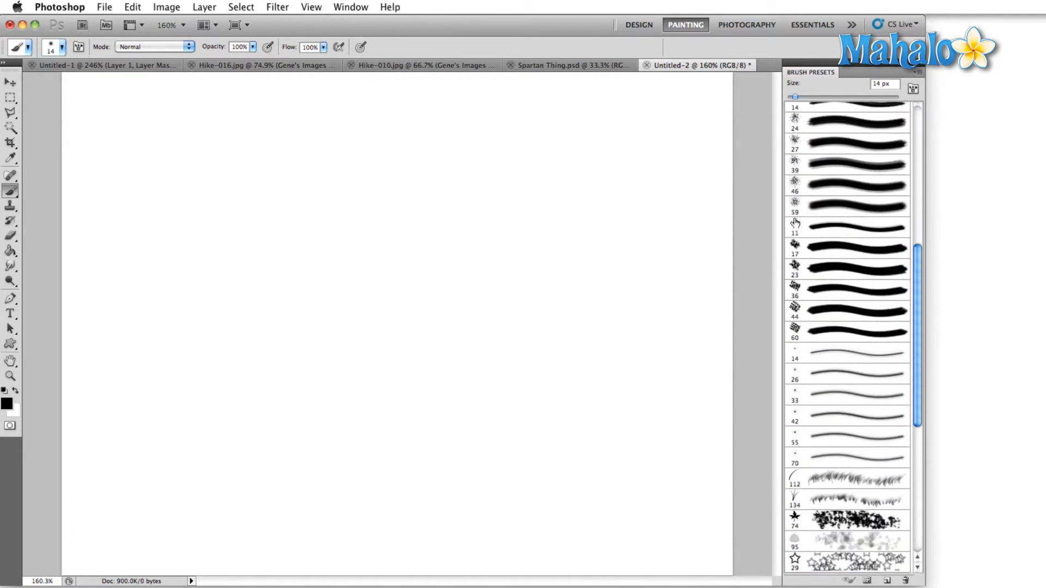
scroll("down", 3)
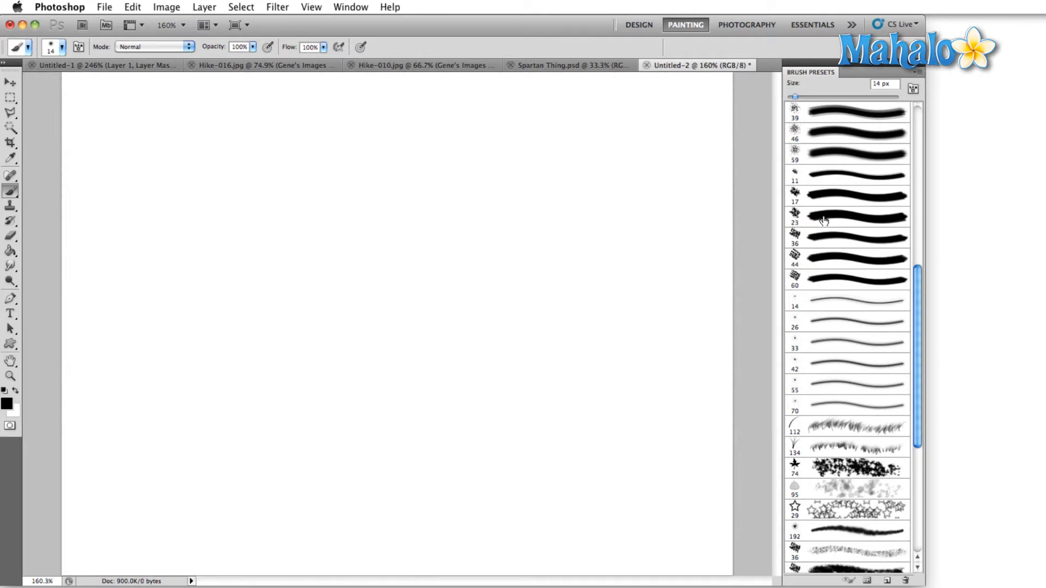
scroll("down", 3)
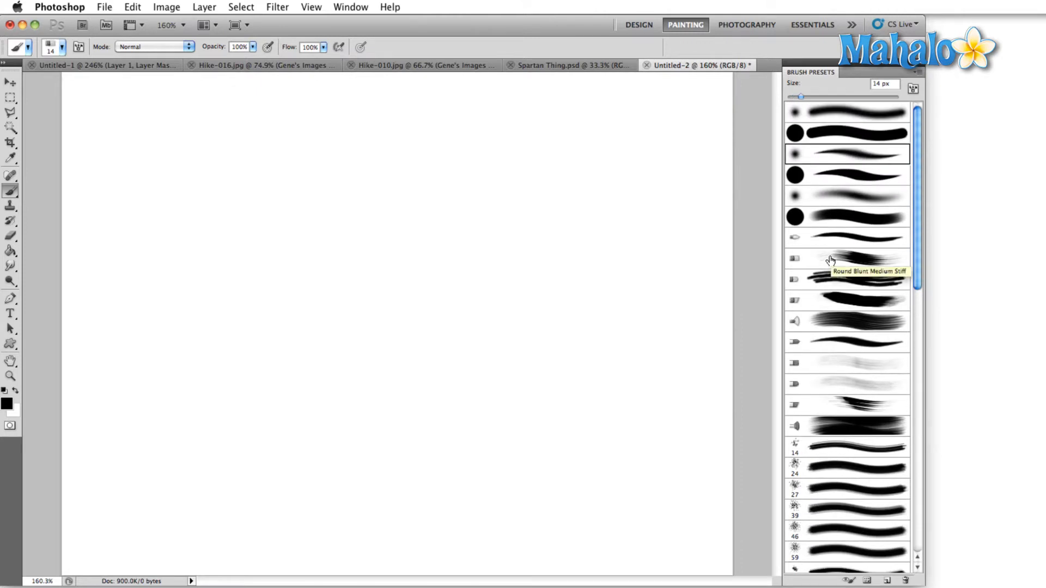
mouse_move(845, 212)
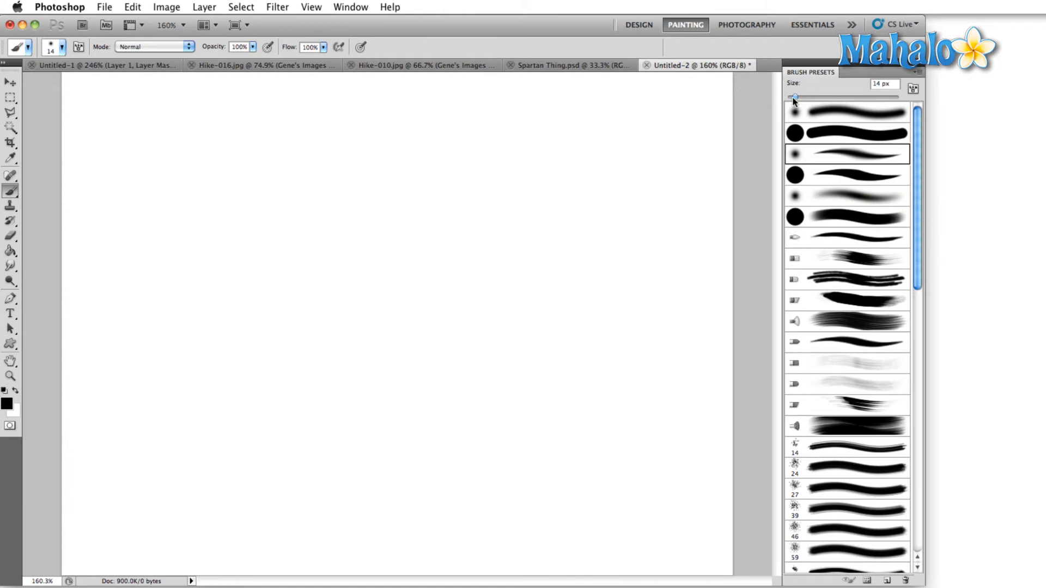
left_click_drag(794, 98, 874, 97)
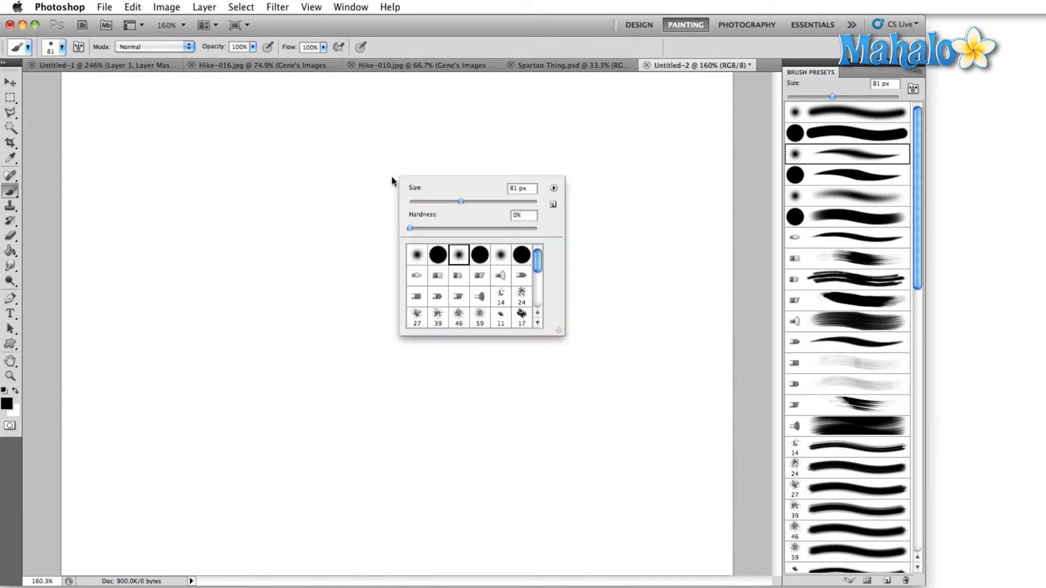
Step: Set the brush to 288 px and try hardness 70% and 100% before returning to 0%
left_click_drag(461, 201, 500, 201)
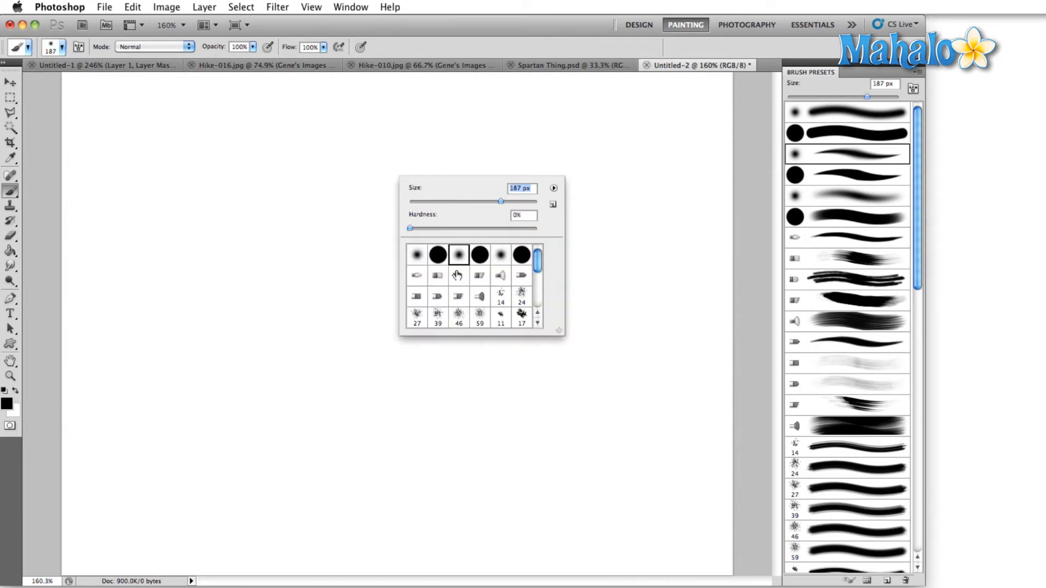
mouse_move(484, 225)
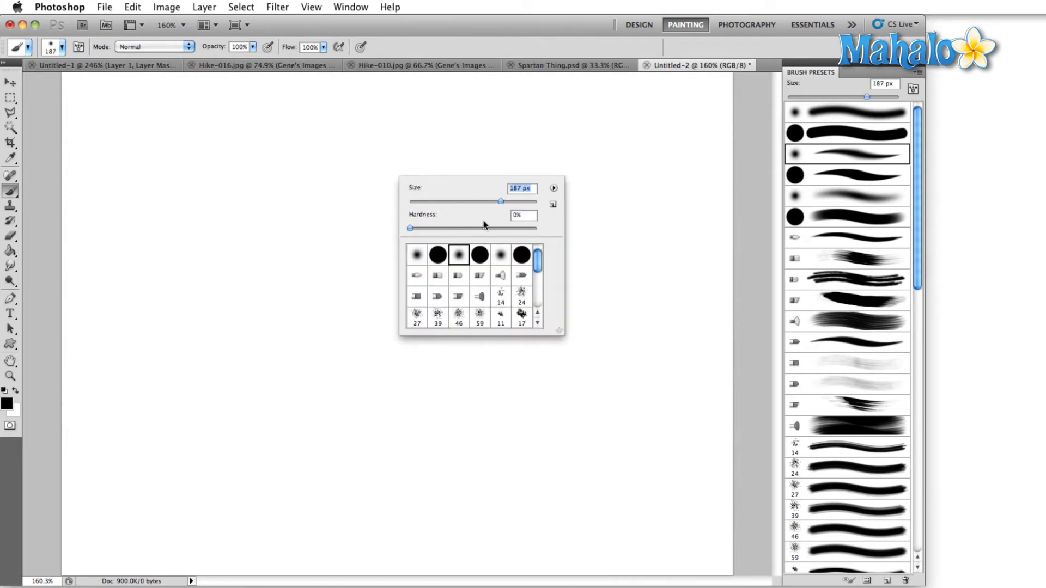
left_click_drag(500, 202, 510, 202)
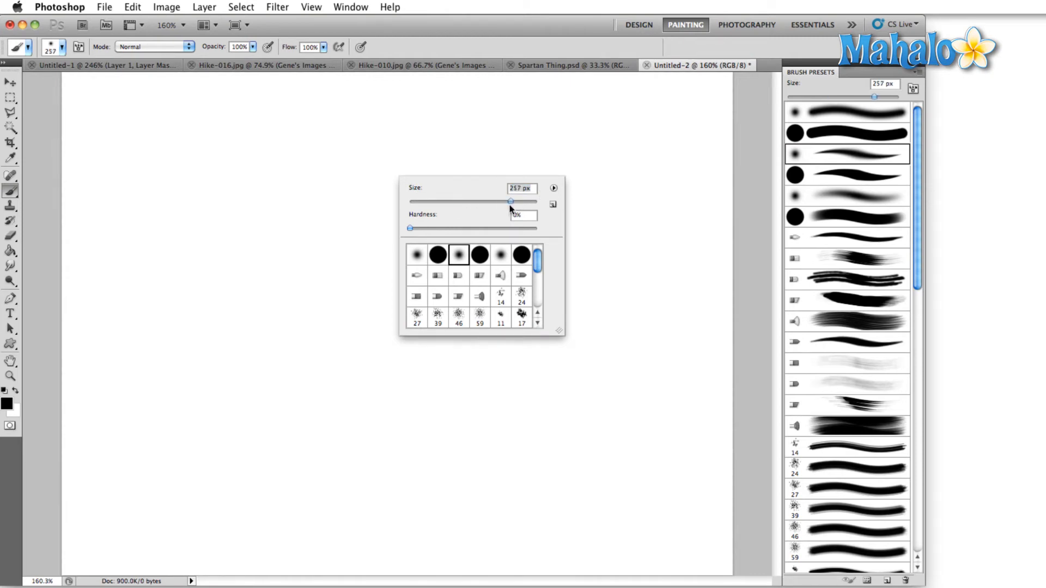
left_click_drag(410, 228, 510, 228)
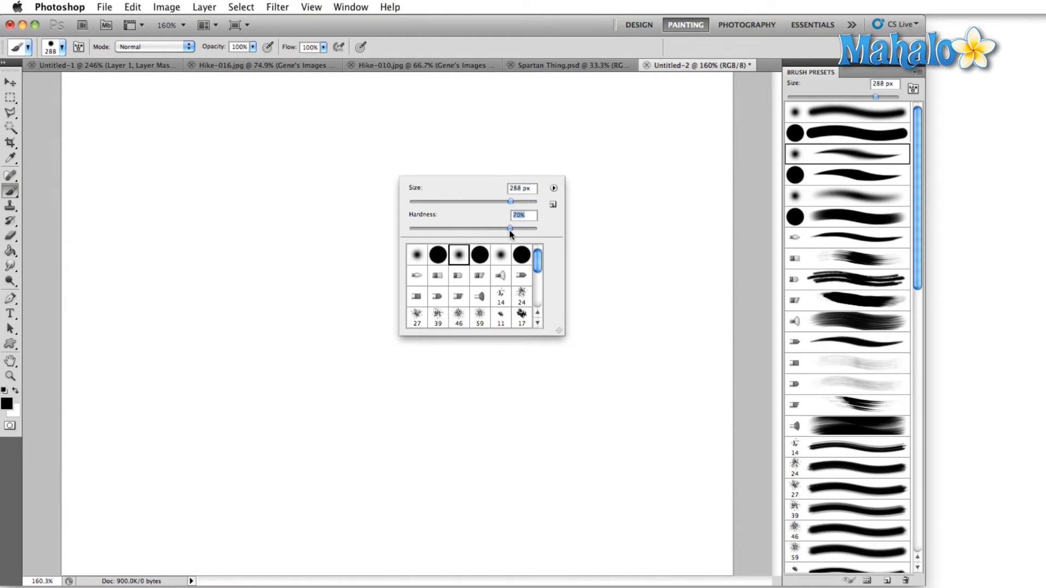
left_click_drag(511, 228, 537, 229)
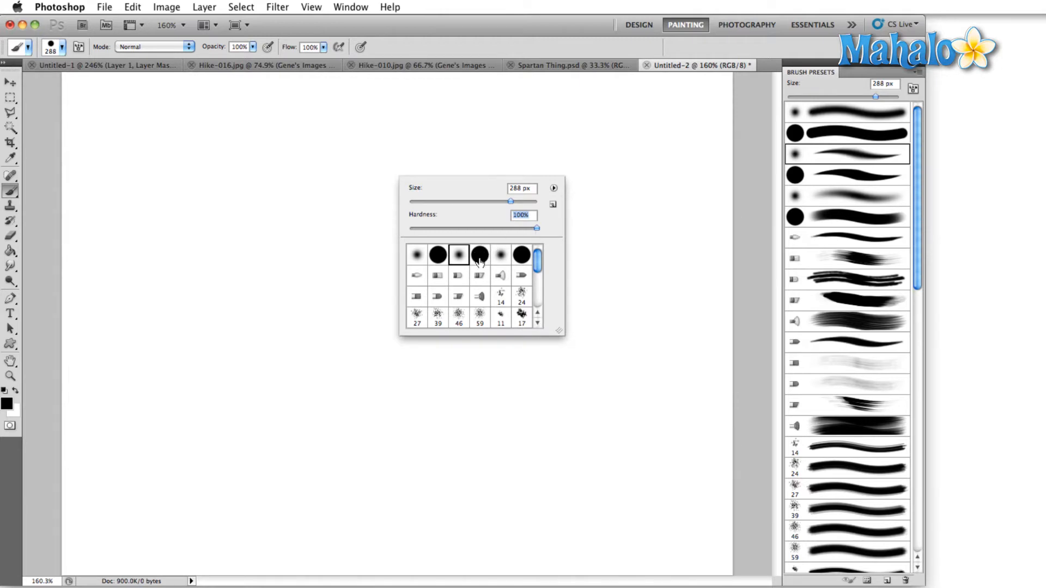
left_click_drag(537, 229, 407, 228)
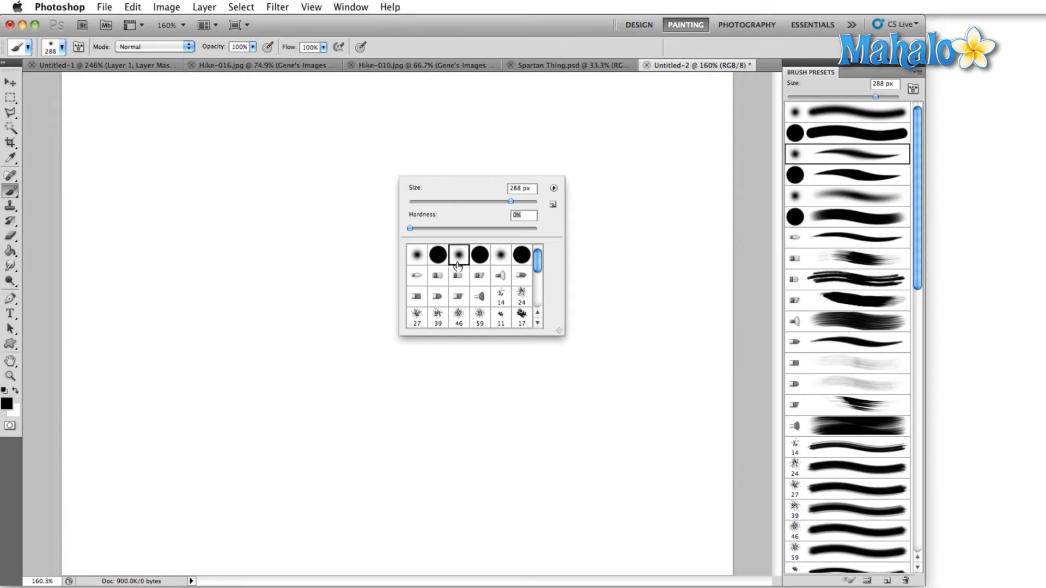
mouse_move(424, 283)
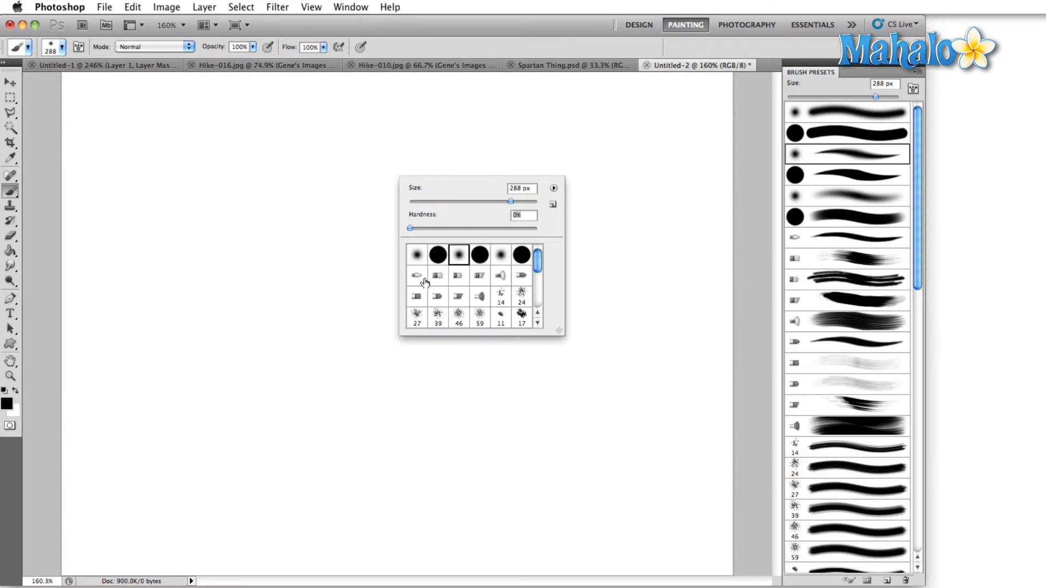
mouse_move(523, 279)
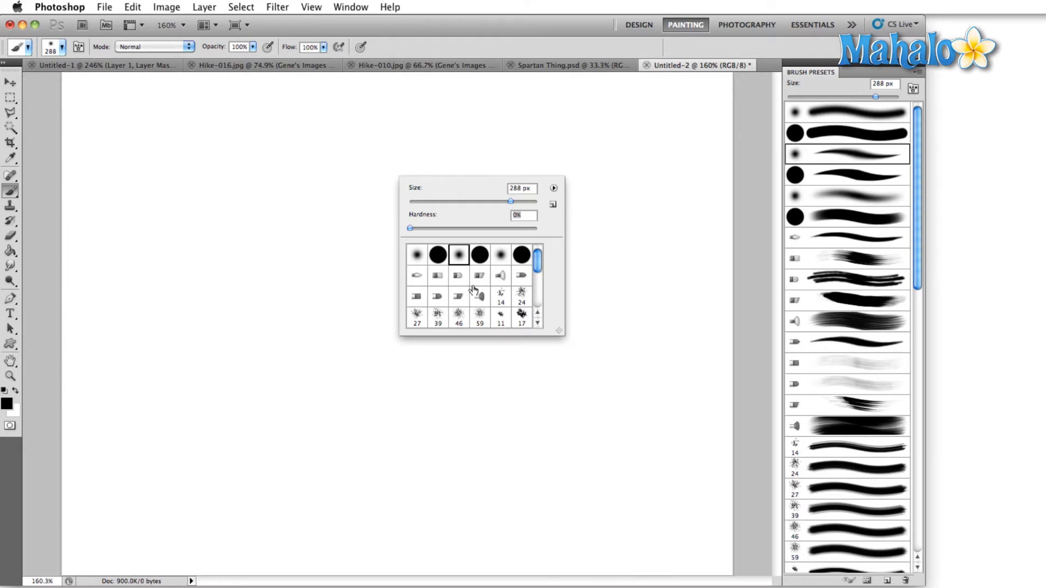
mouse_move(458, 295)
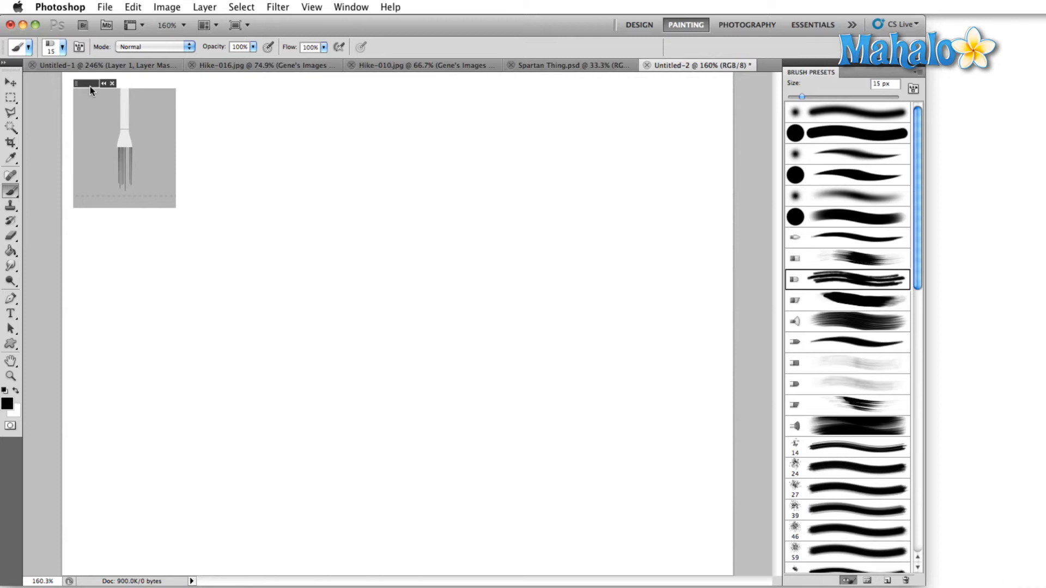
Step: Paint several black test strokes across the Untitled-2 canvas with bristle-tip presets
left_click_drag(90, 83, 640, 94)
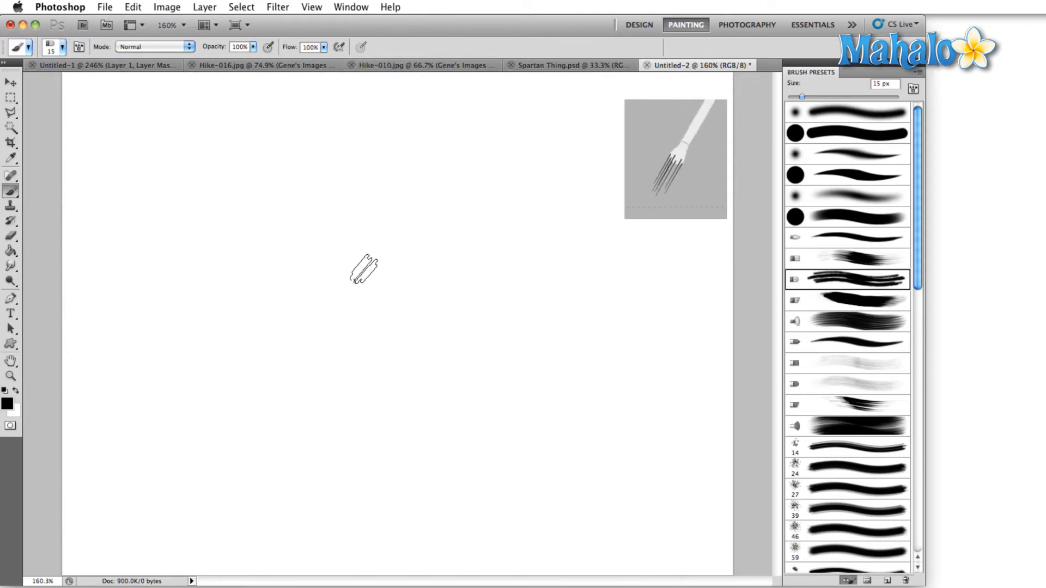
mouse_move(356, 278)
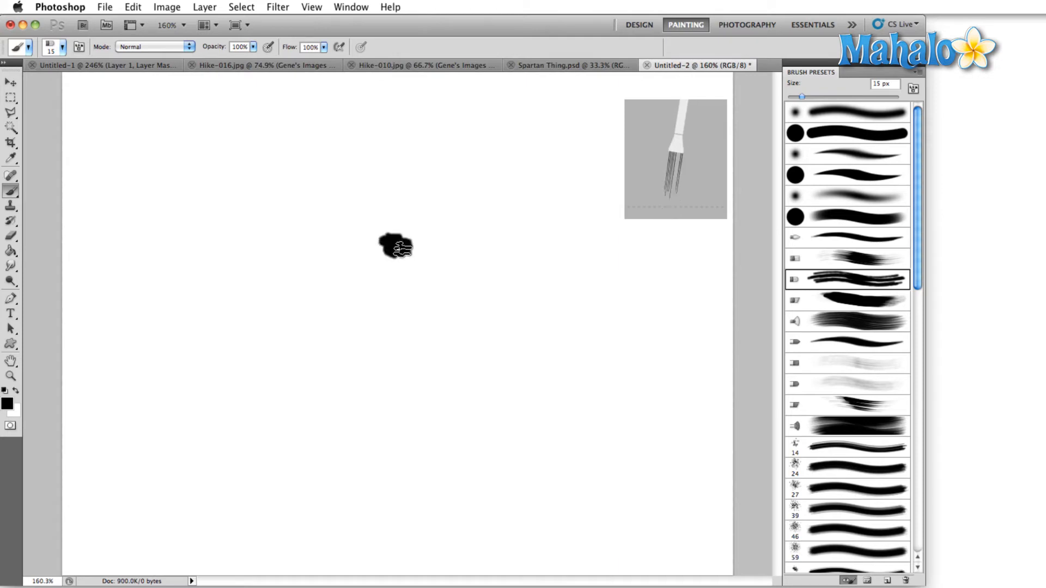
left_click_drag(393, 243, 440, 156)
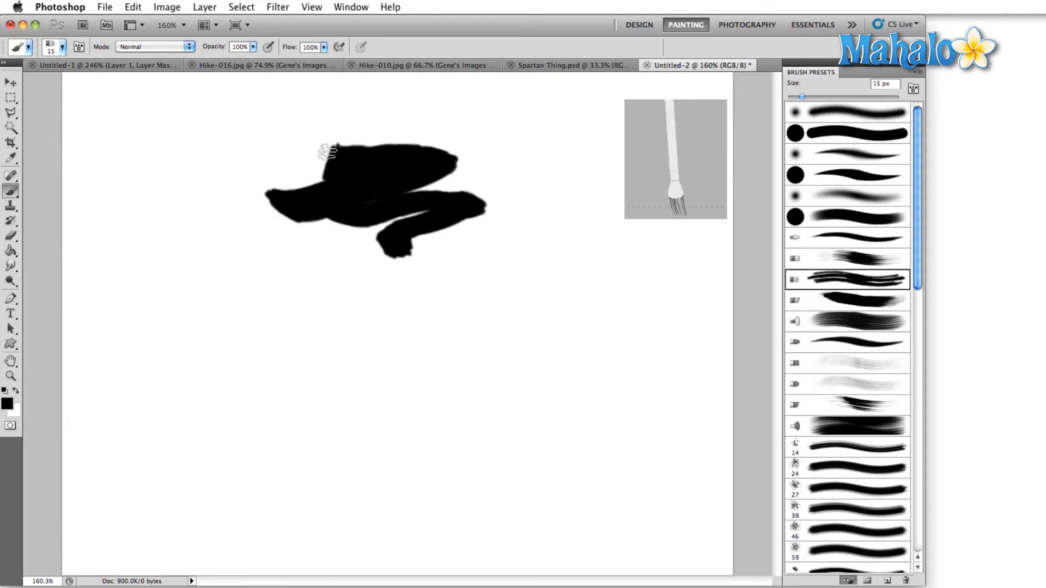
left_click_drag(327, 146, 454, 333)
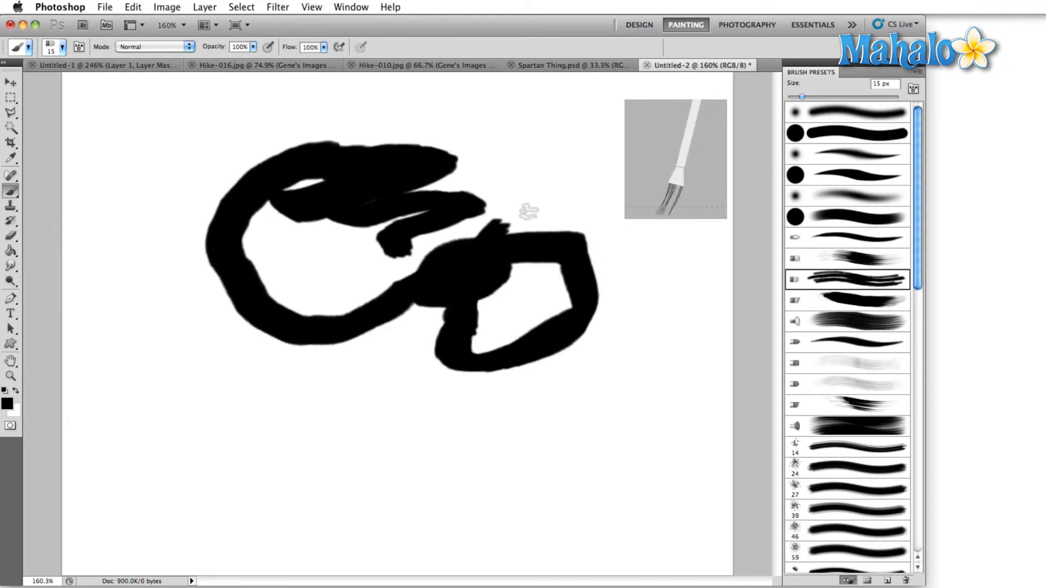
left_click_drag(527, 210, 440, 406)
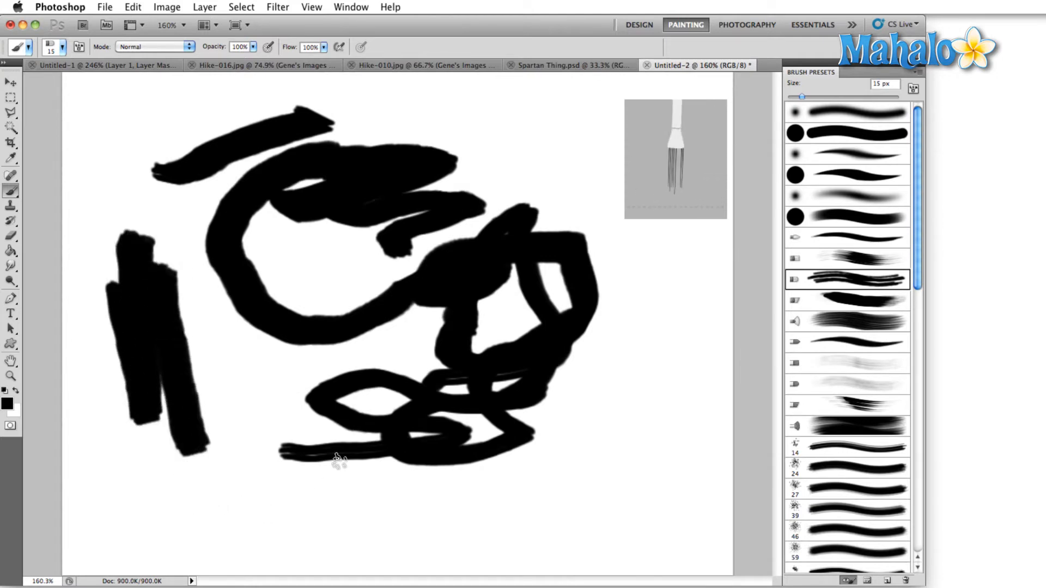
mouse_move(260, 409)
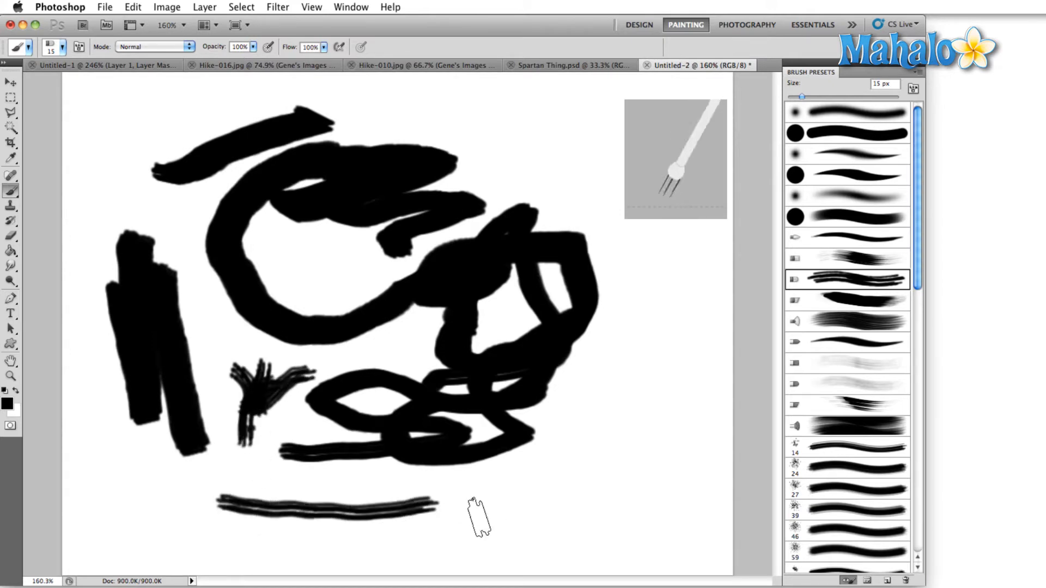
left_click_drag(480, 517, 667, 483)
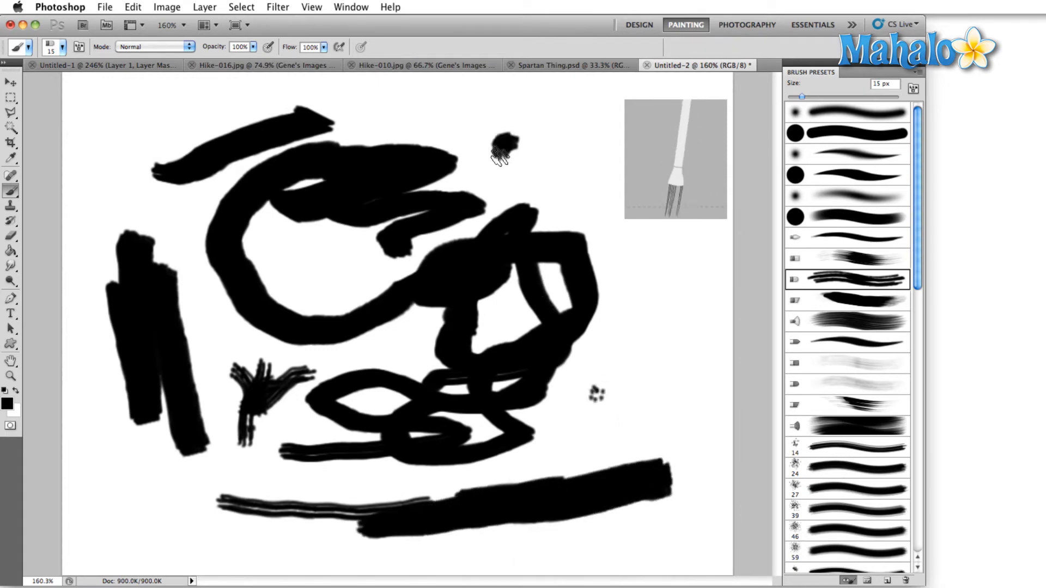
left_click_drag(504, 143, 597, 353)
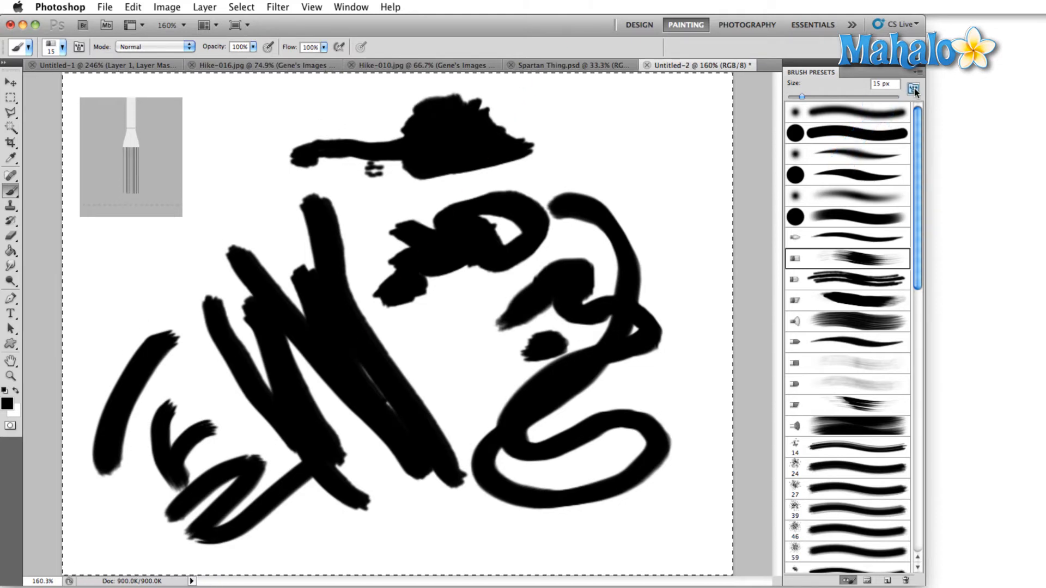
mouse_move(913, 89)
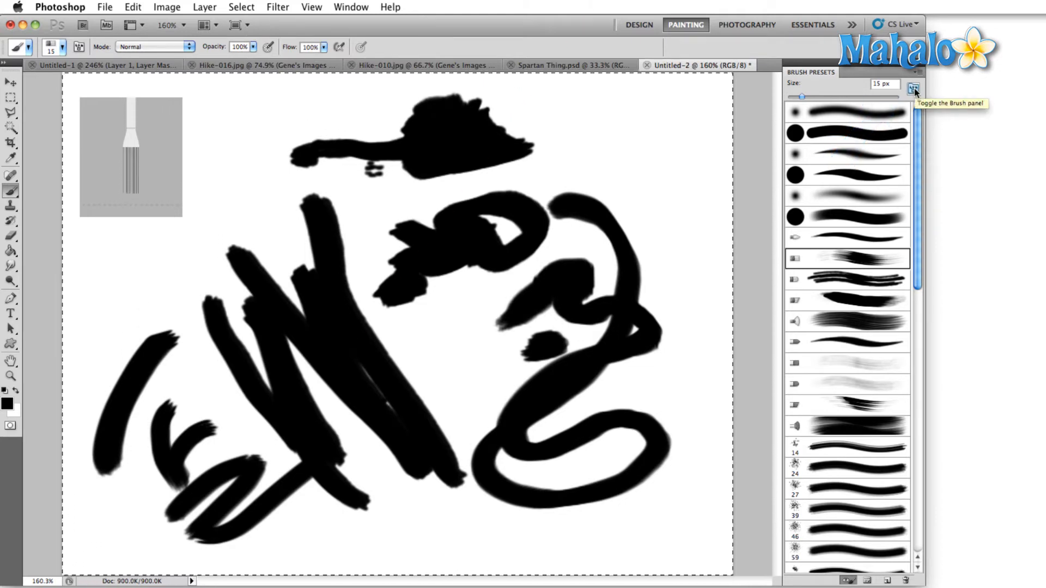
left_click(913, 89)
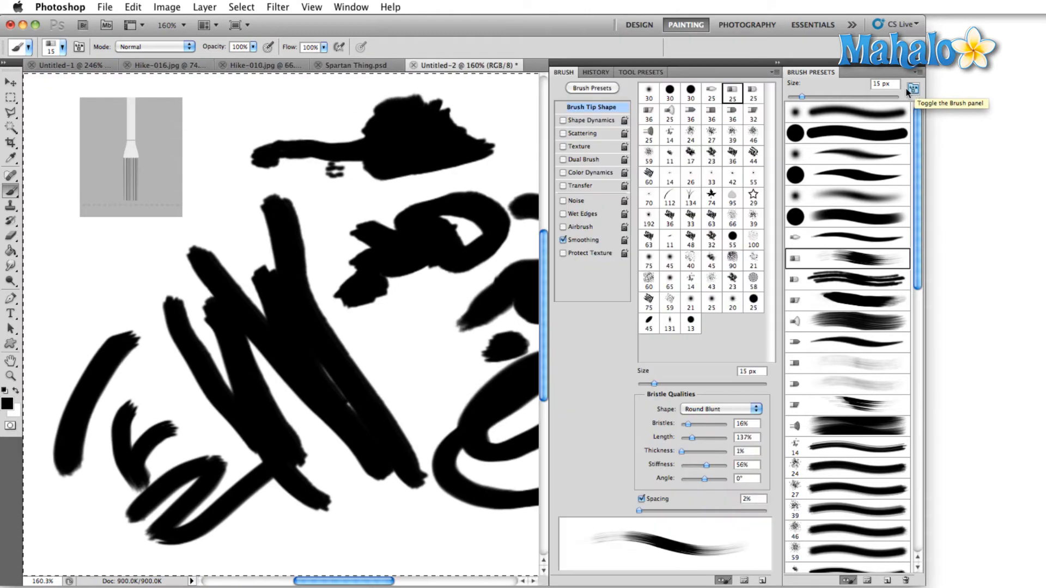
mouse_move(669, 160)
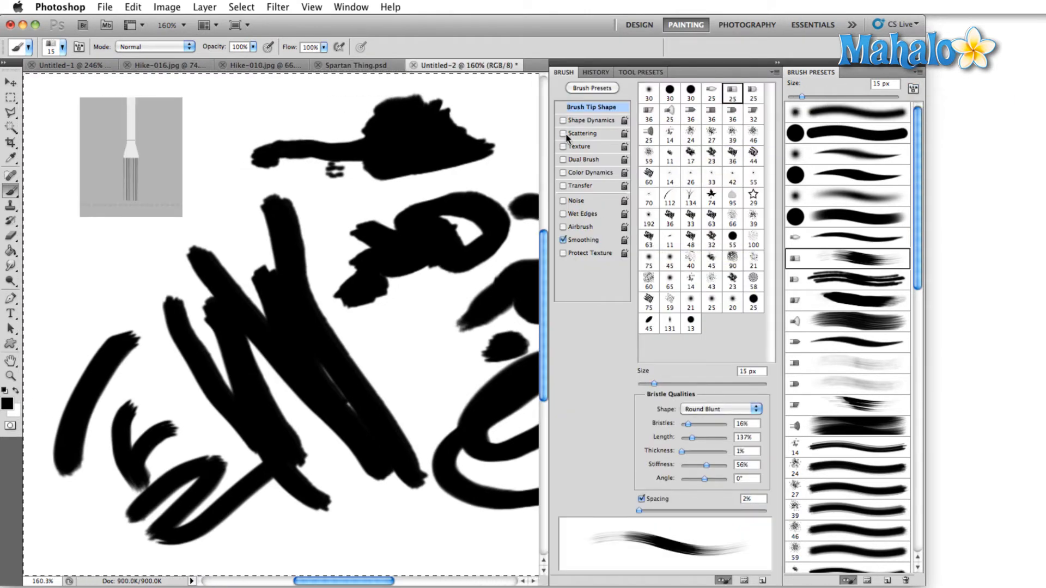
mouse_move(591, 120)
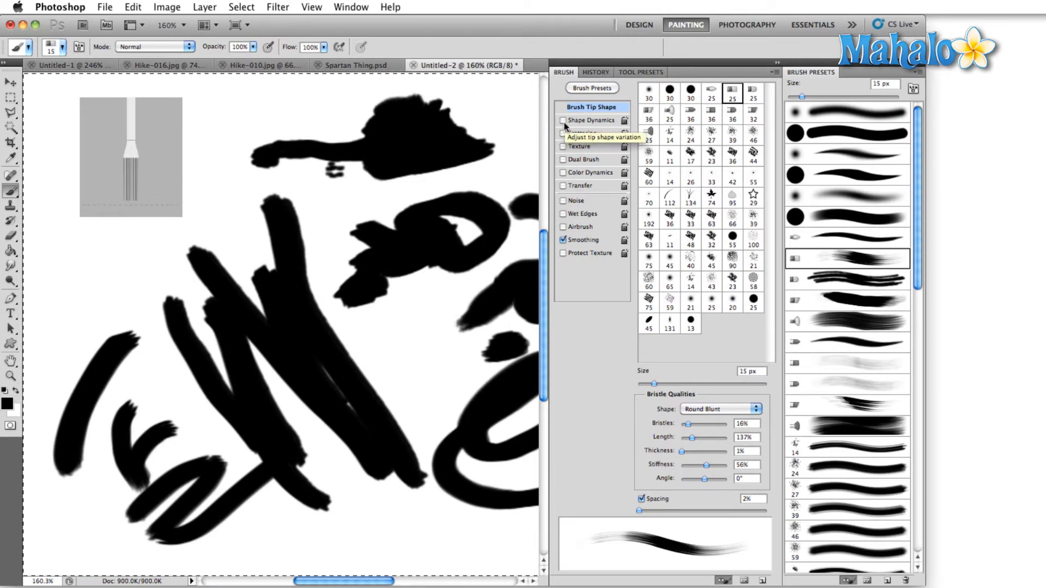
left_click(562, 120)
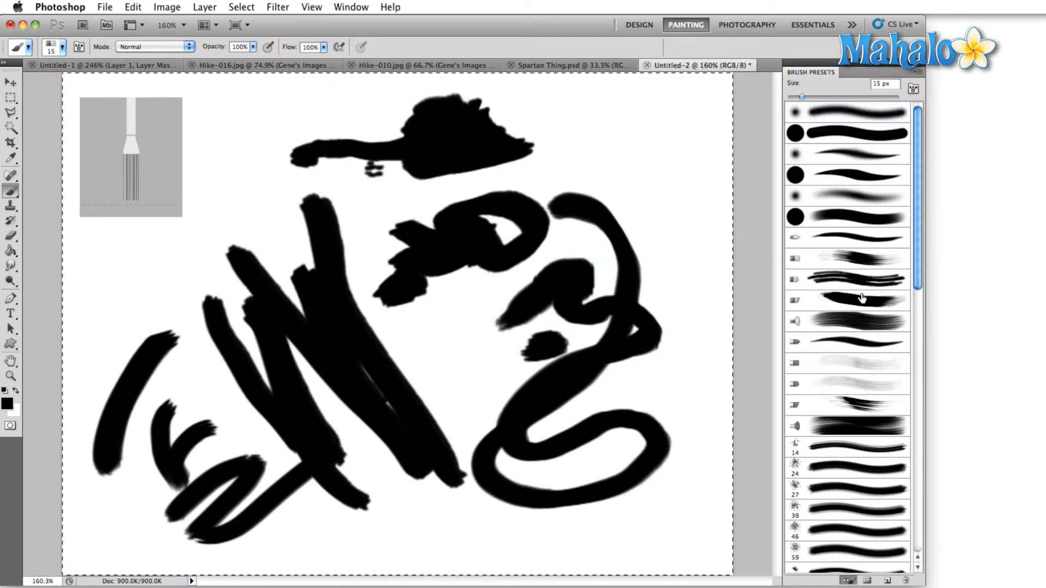
Step: Append the Special Effect Brushes set and scroll through the new butterfly, leaf and scatter tips
scroll("down", 3)
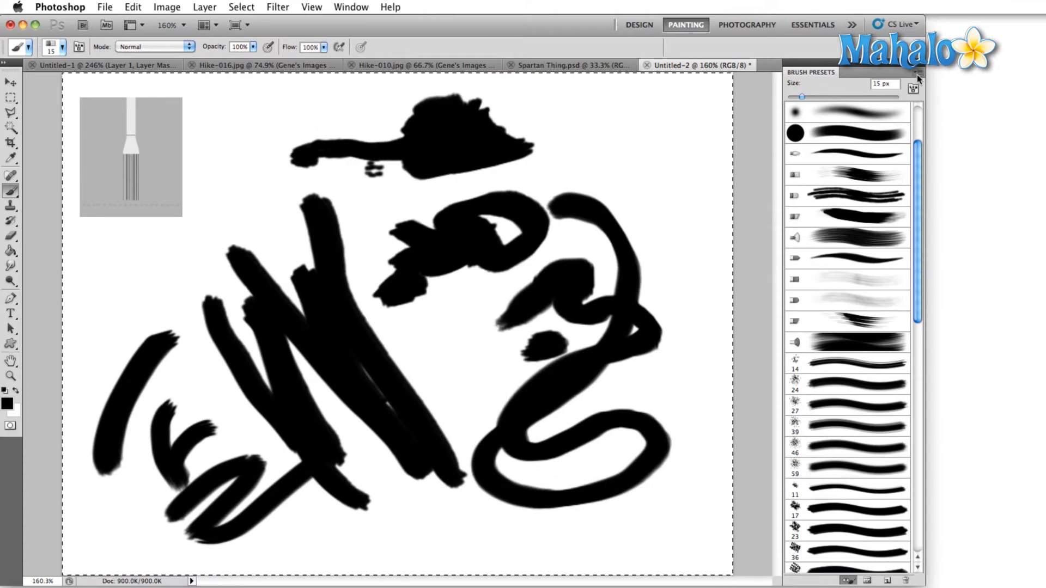
left_click(916, 72)
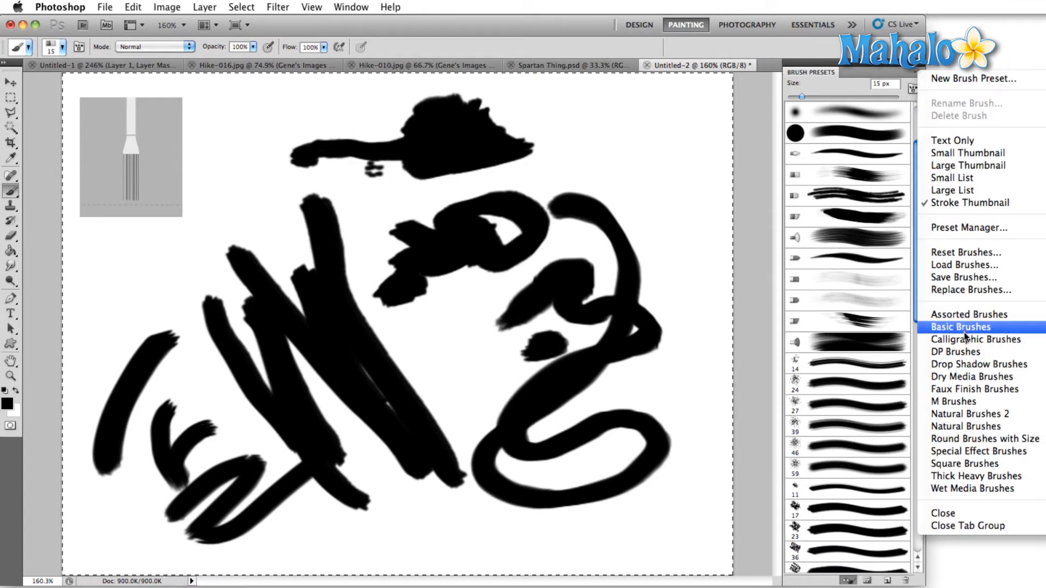
mouse_move(969, 314)
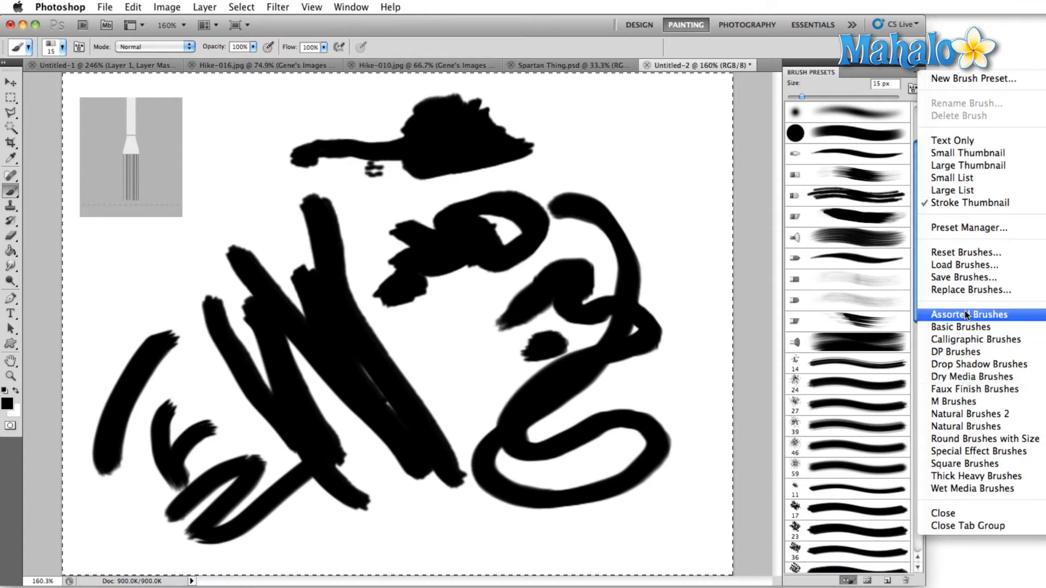
mouse_move(975, 339)
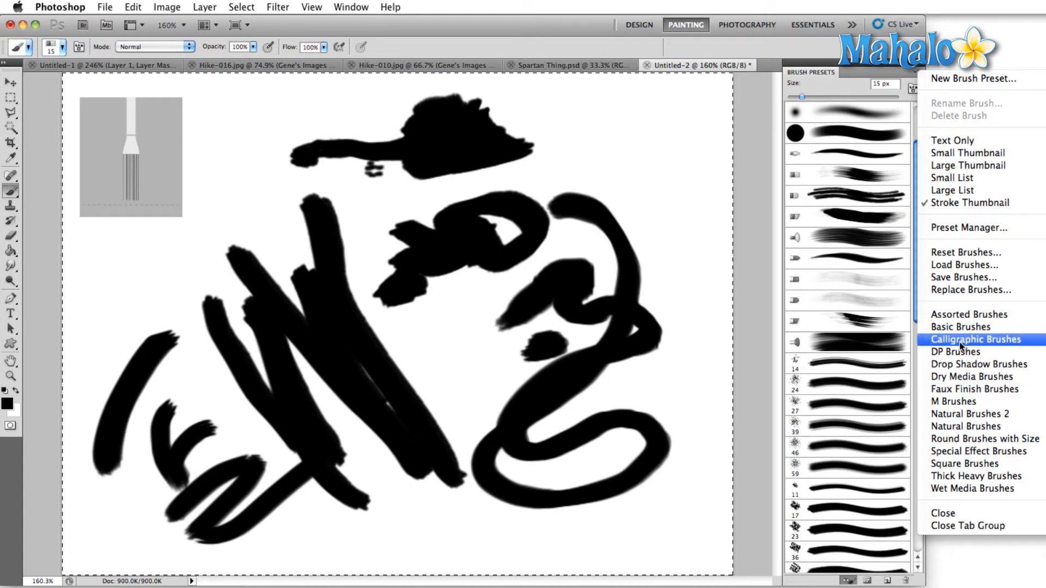
left_click(978, 451)
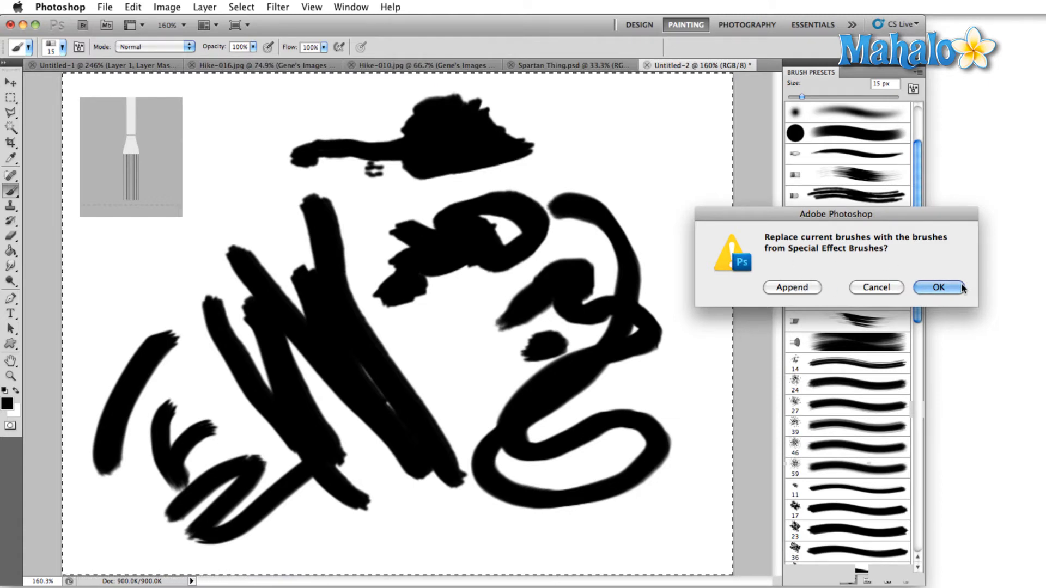
mouse_move(791, 295)
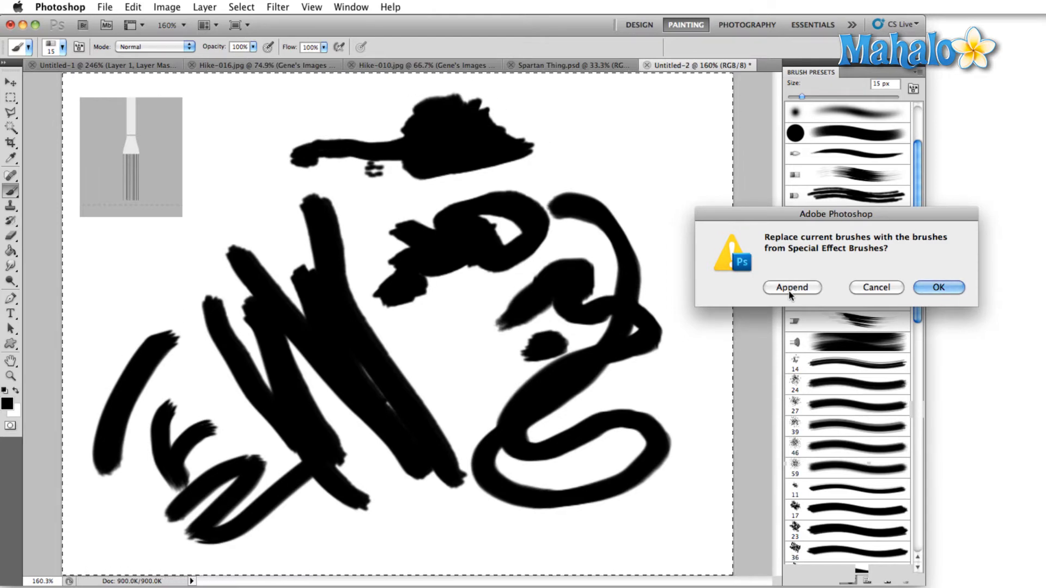
left_click(938, 287)
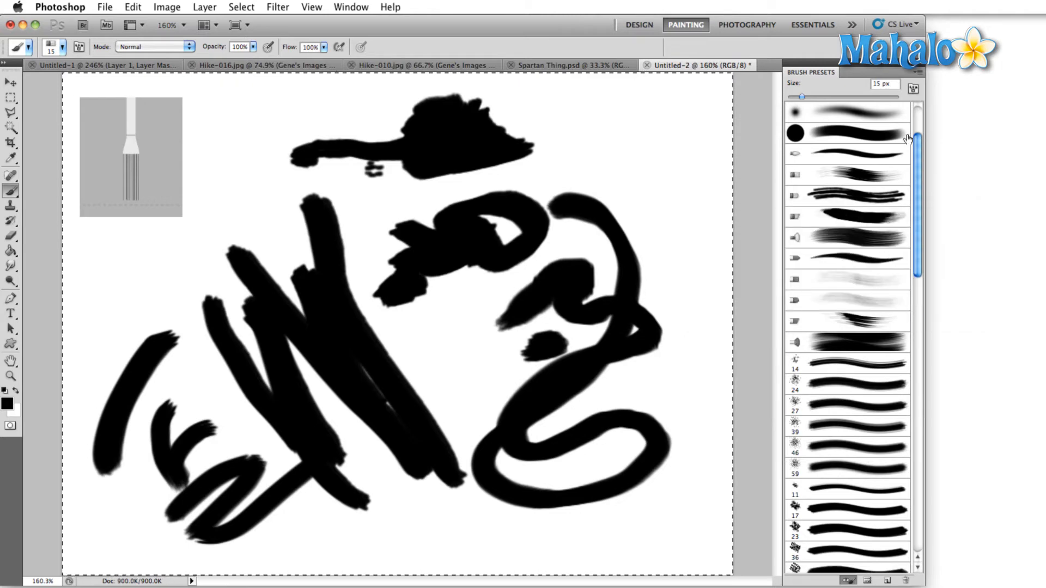
scroll("down", 3)
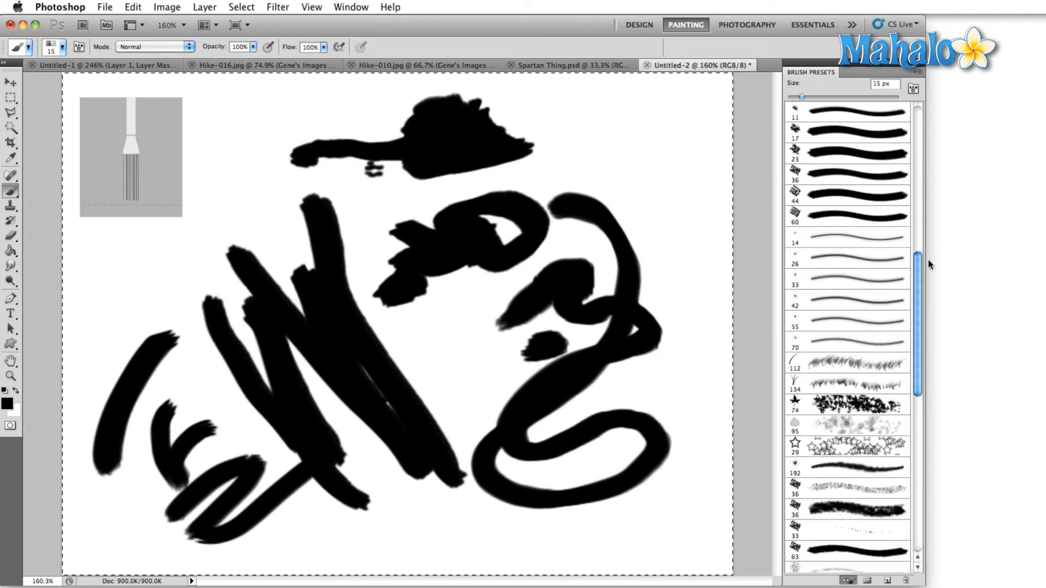
scroll("down", 3)
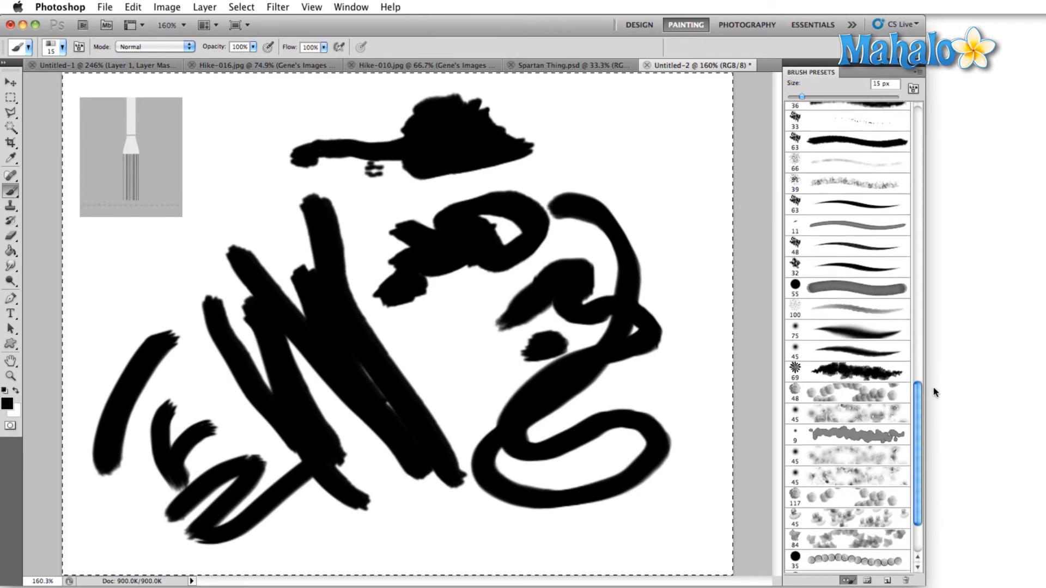
scroll("down", 3)
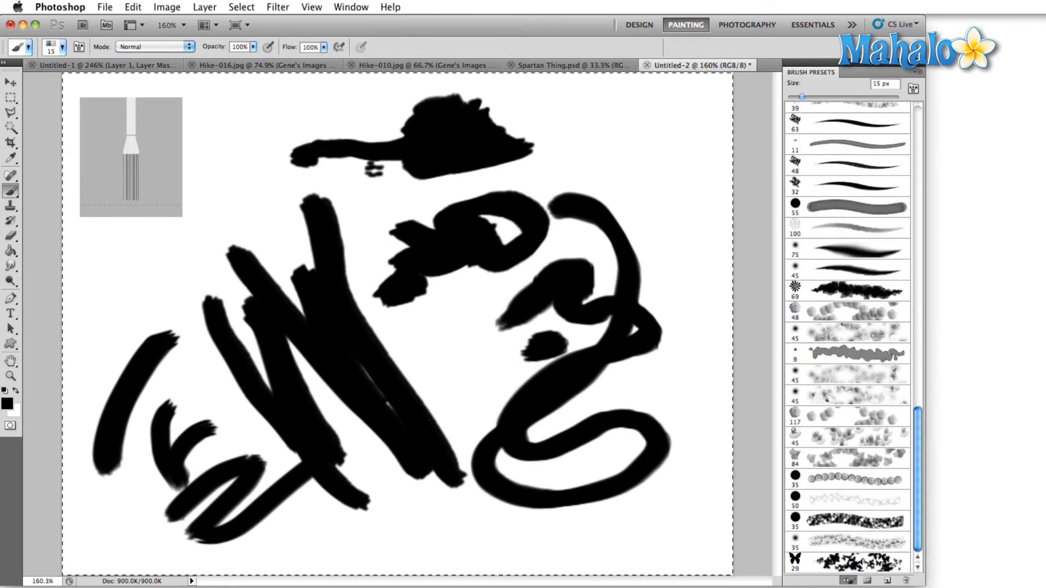
mouse_move(845, 200)
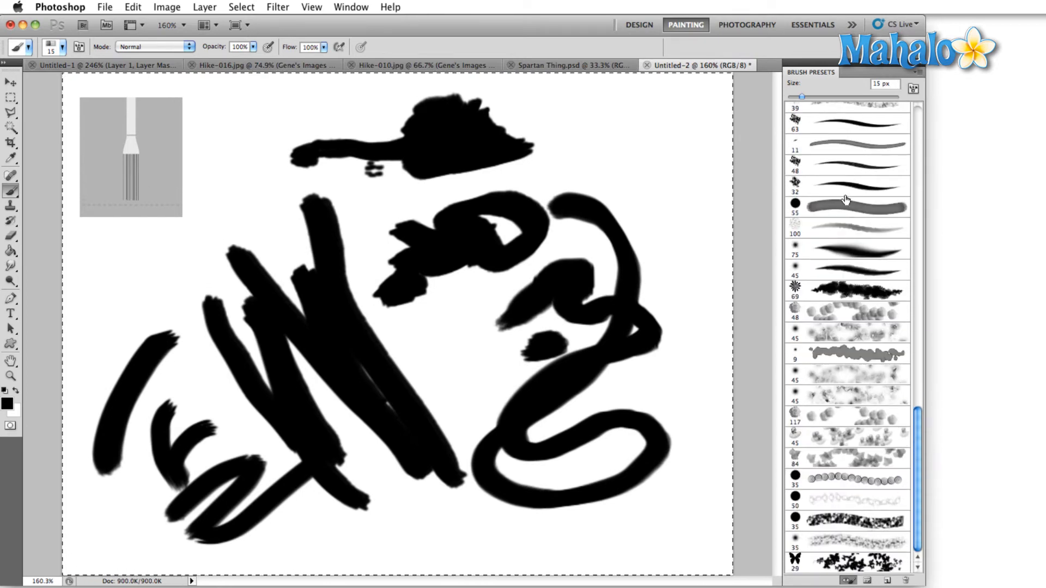
Step: Replace the current presets with the Natural Brushes 2 set
left_click(913, 88)
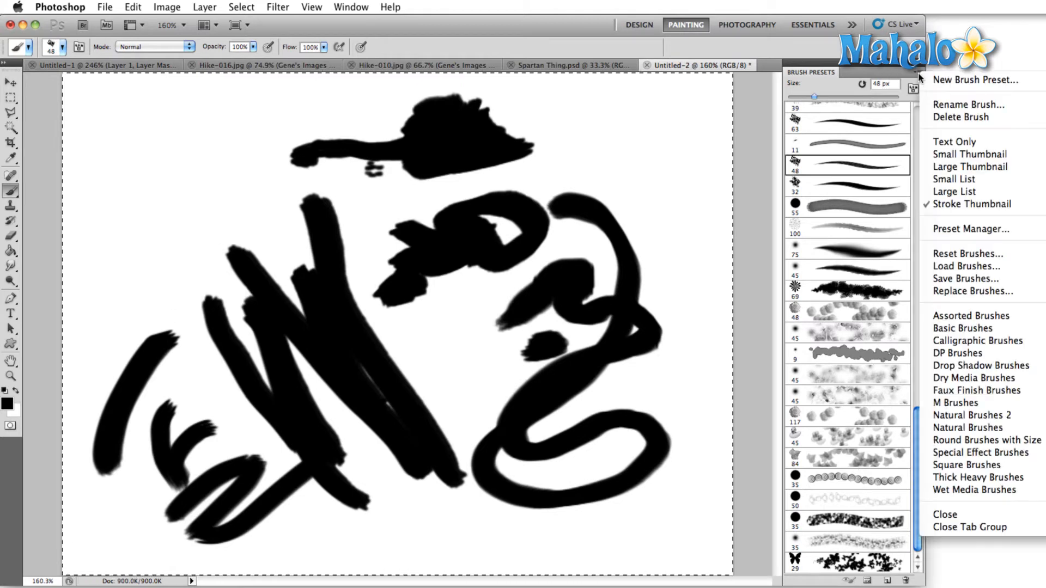
left_click(971, 415)
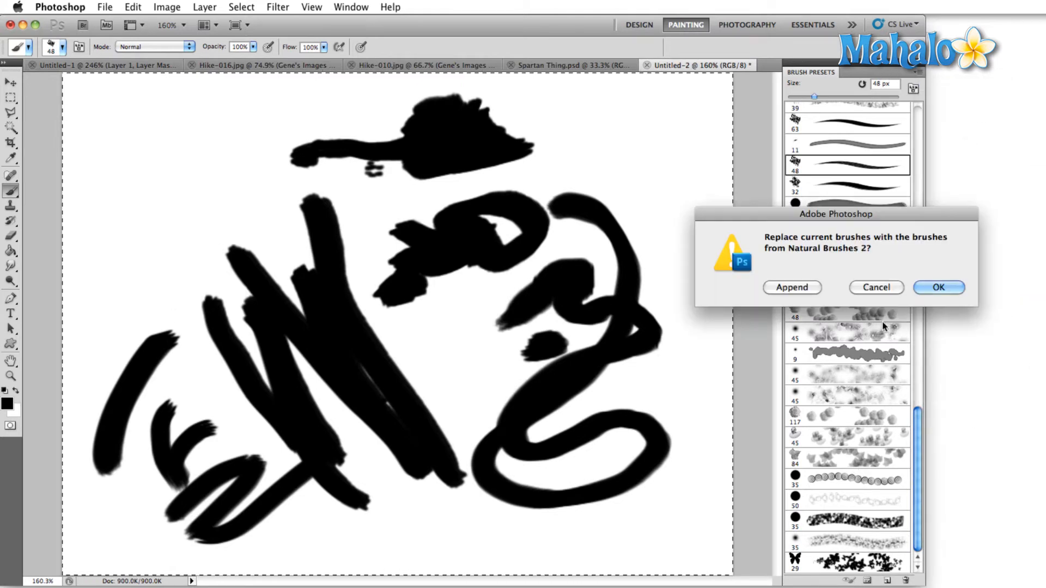
left_click(937, 288)
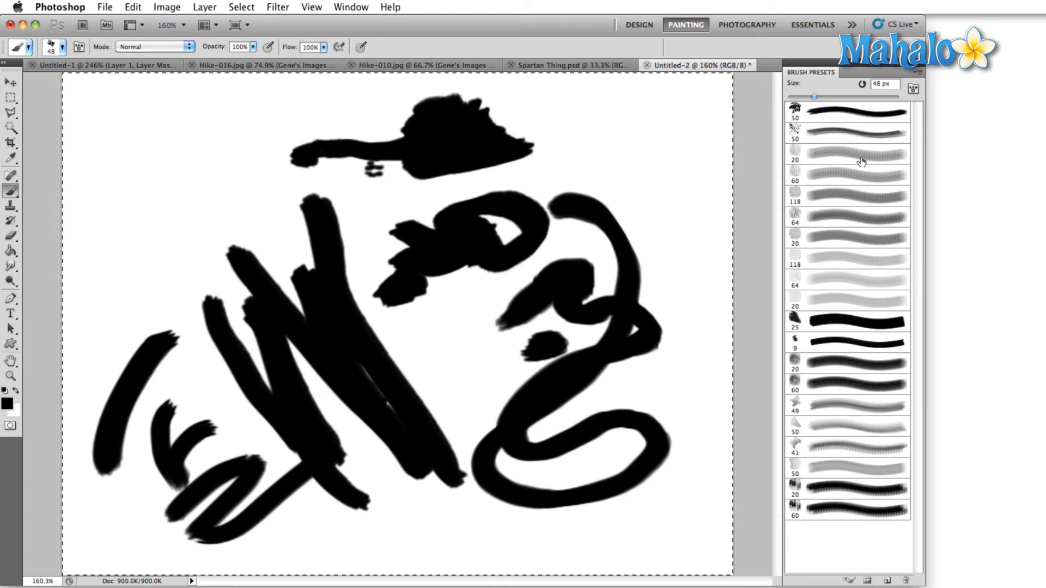
mouse_move(873, 118)
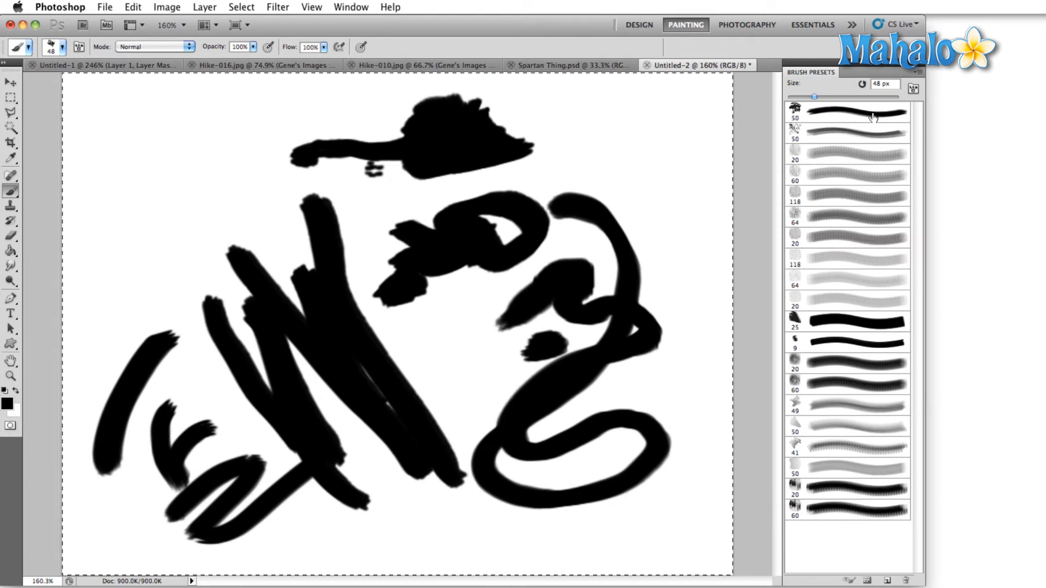
Step: Select an unwanted 118 px brush preset and request its deletion
left_click(847, 113)
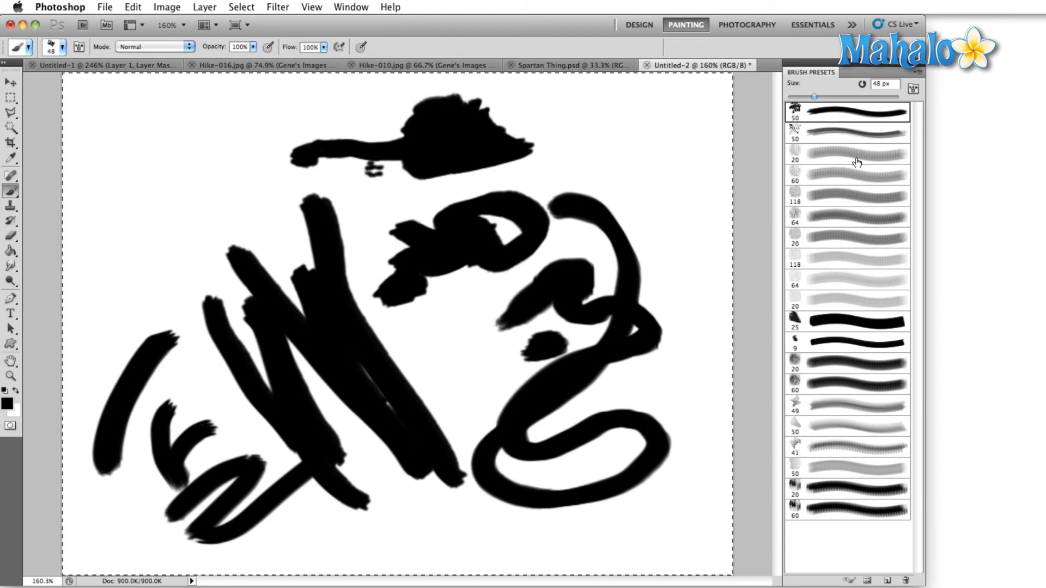
mouse_move(852, 353)
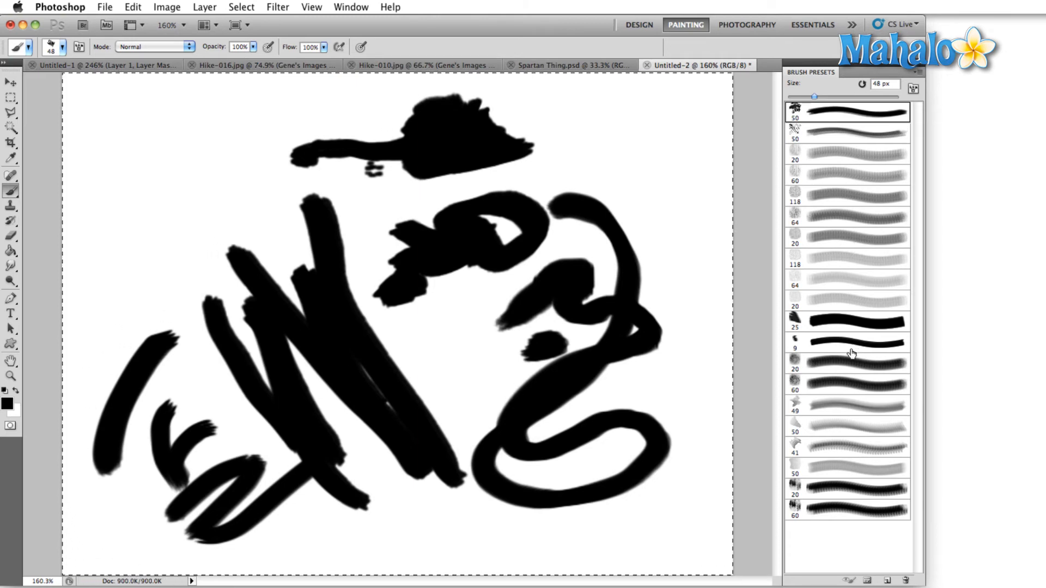
left_click(857, 344)
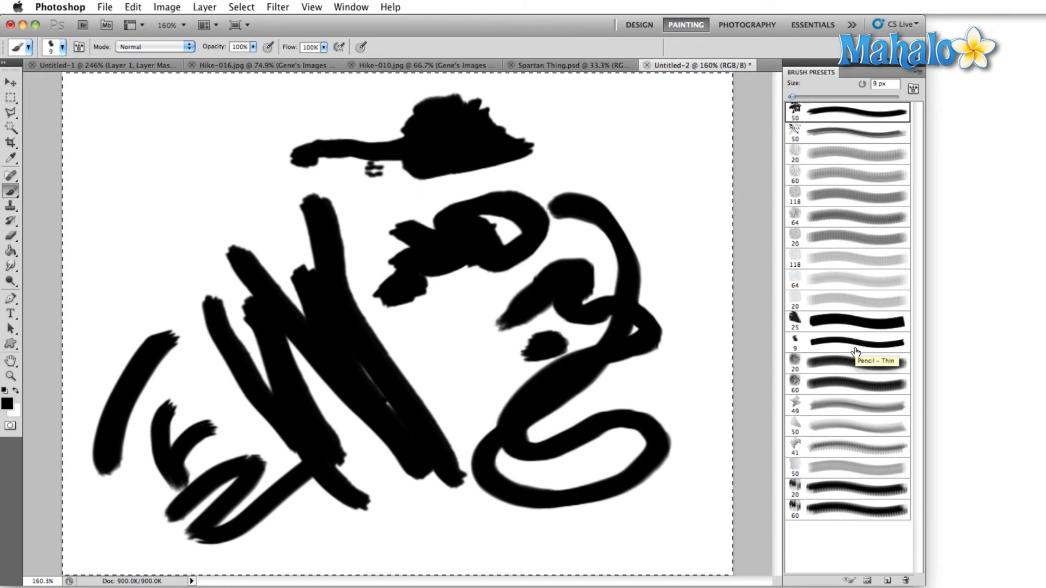
left_click(846, 195)
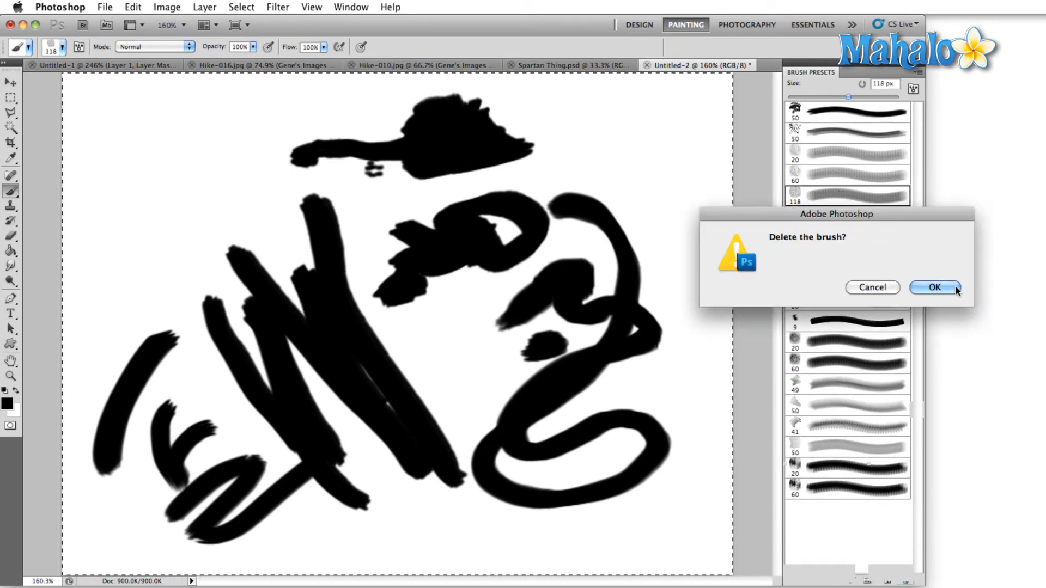
Step: Confirm deleting the brush in the 'Delete the brush?' alert
left_click(933, 287)
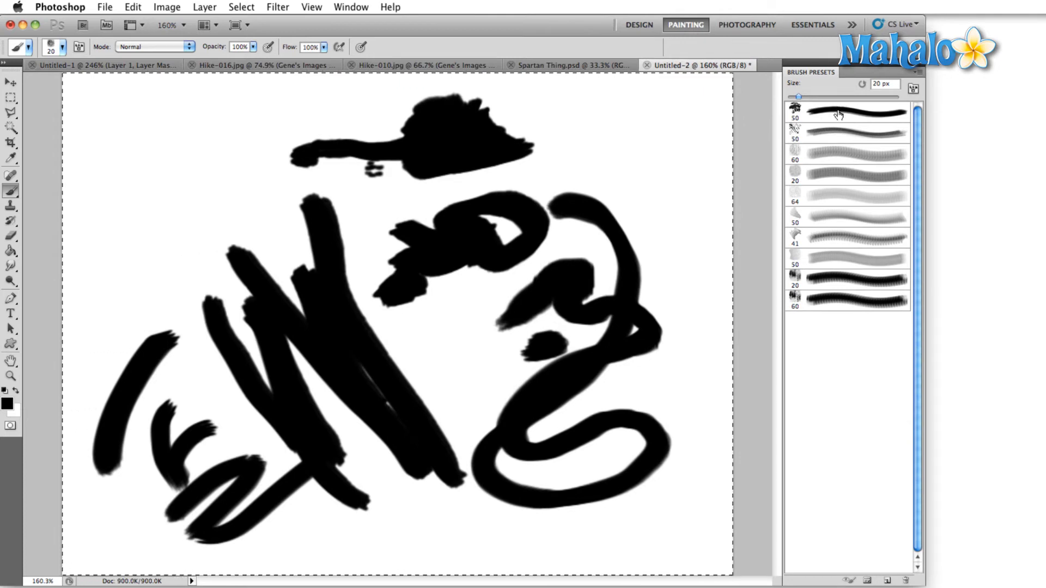
mouse_move(832, 117)
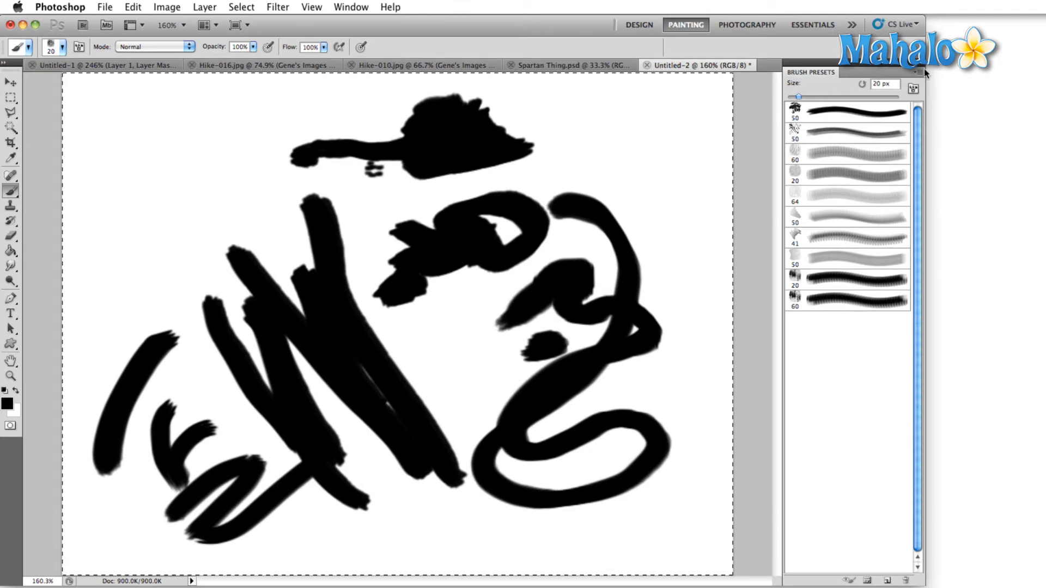
Step: Save the ten remaining brushes to a file named 'Untitled Brushes'
left_click(918, 71)
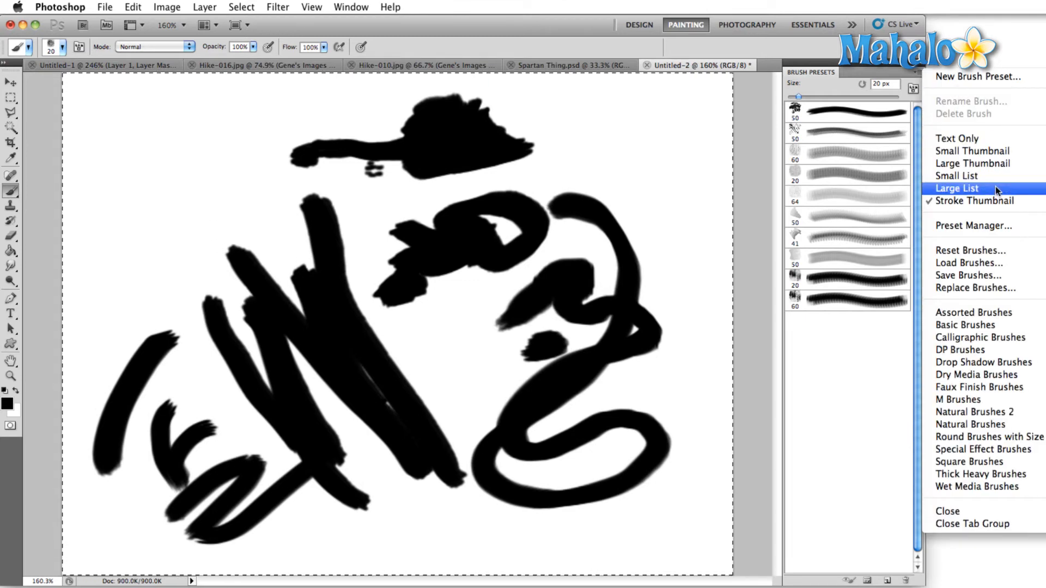
mouse_move(979, 276)
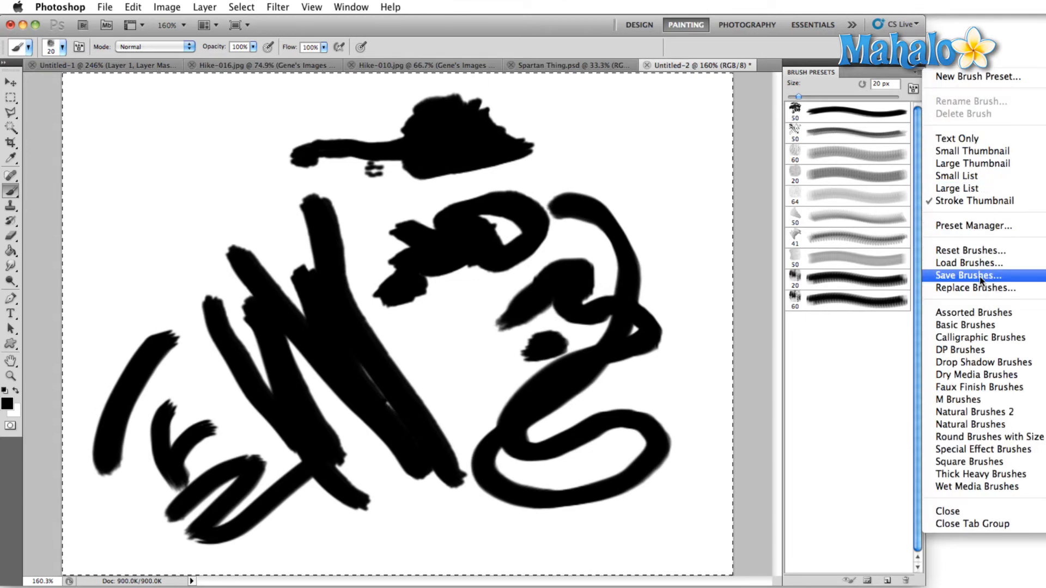
left_click(968, 276)
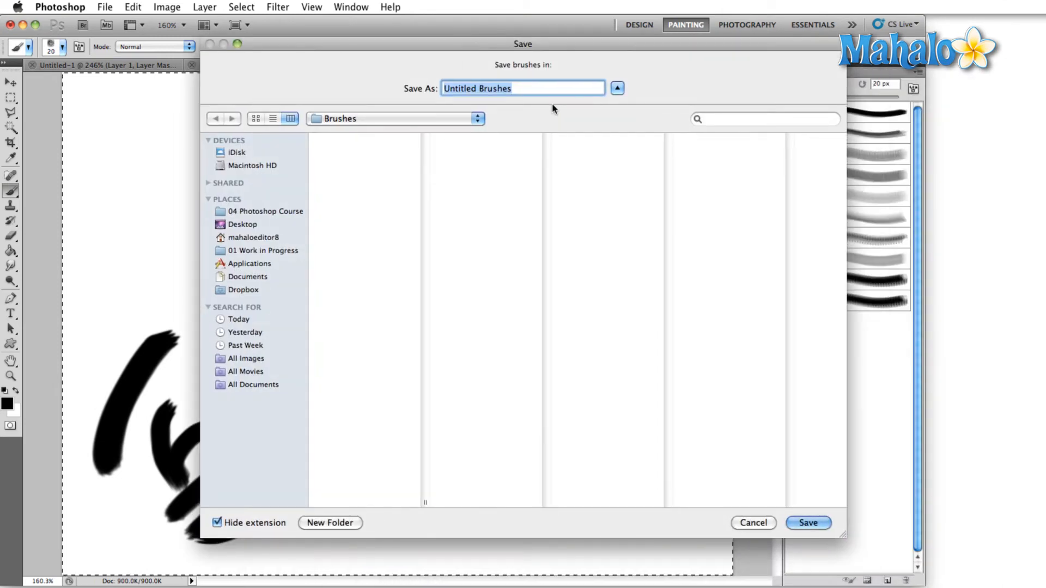
mouse_move(527, 107)
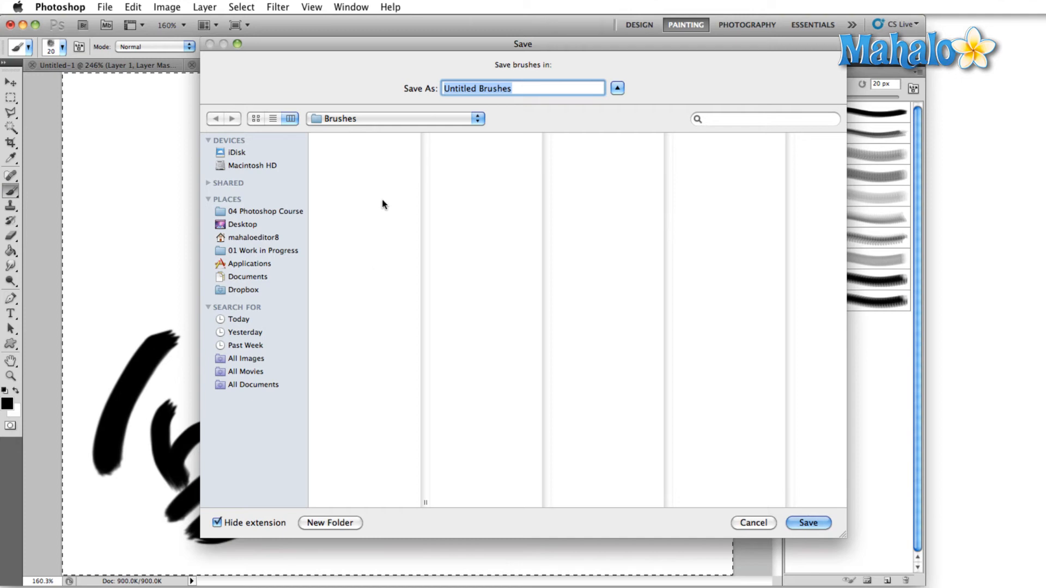
mouse_move(340, 127)
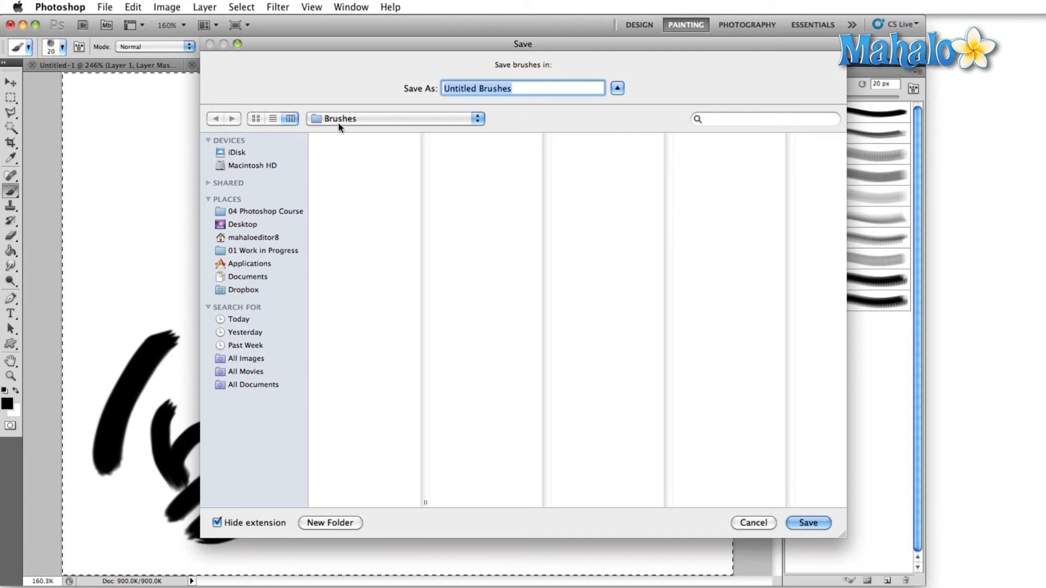
mouse_move(368, 212)
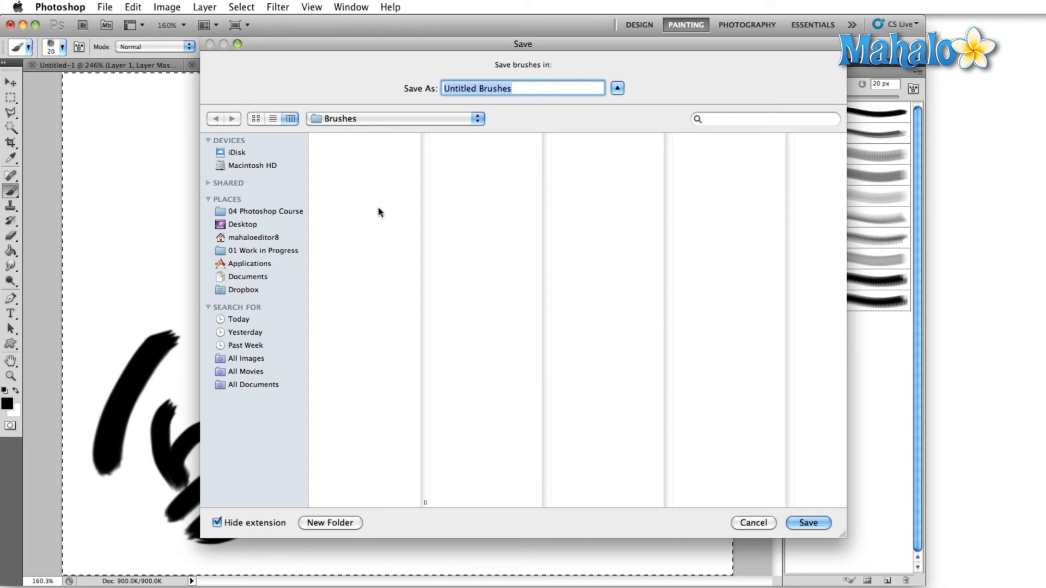
mouse_move(329, 391)
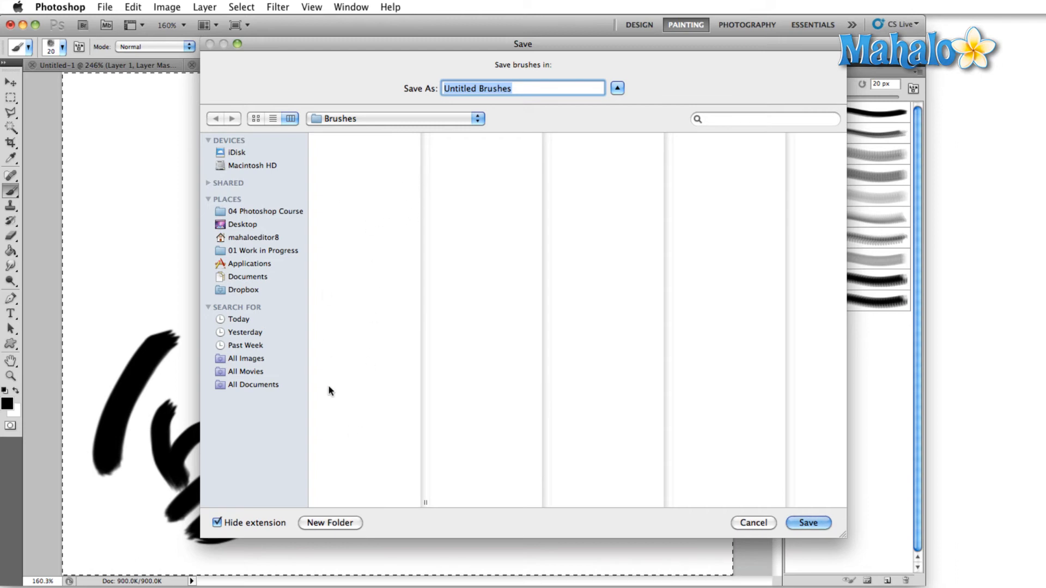
mouse_move(360, 422)
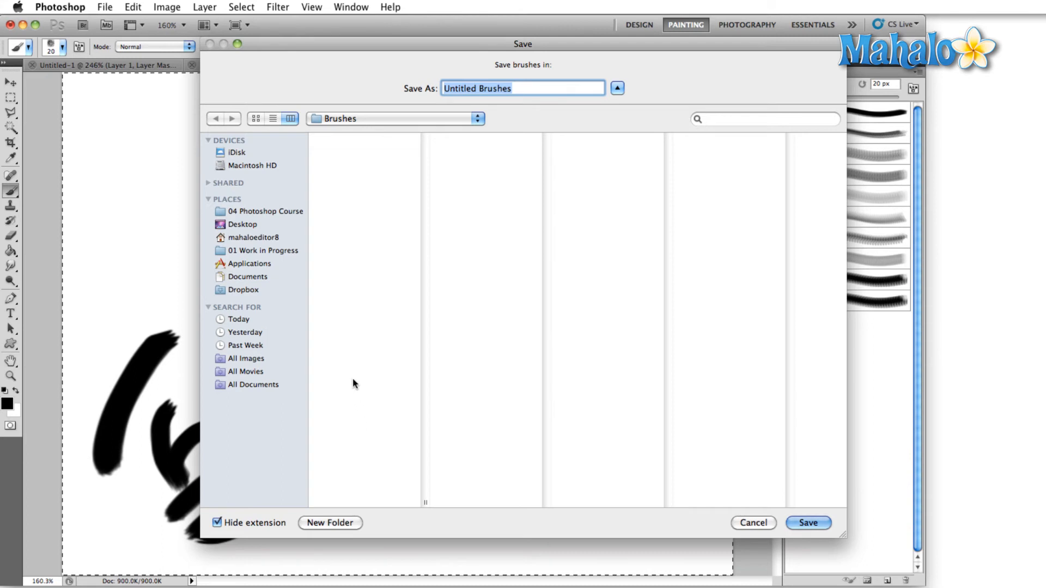
mouse_move(769, 546)
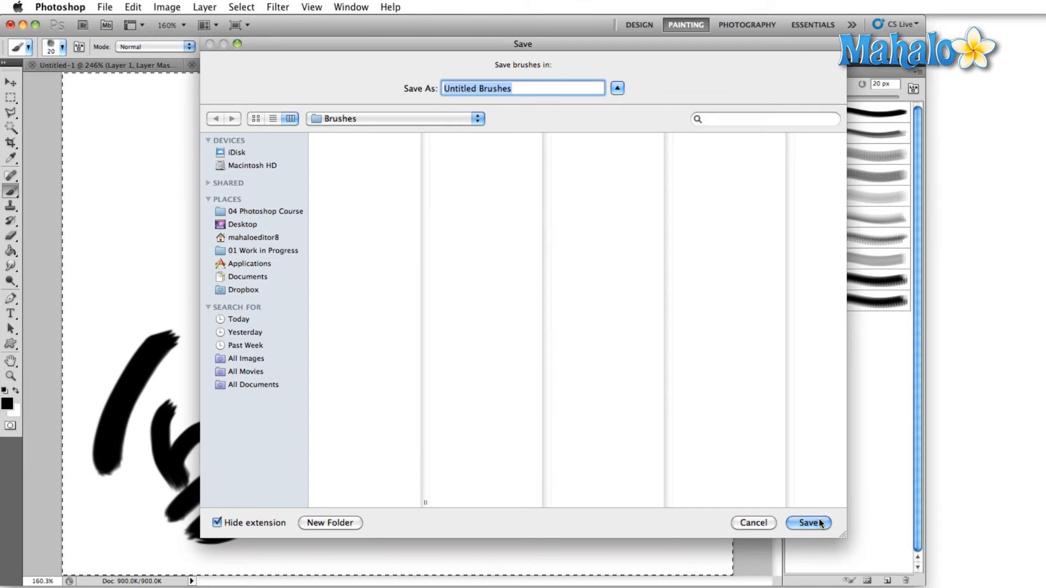
left_click(808, 522)
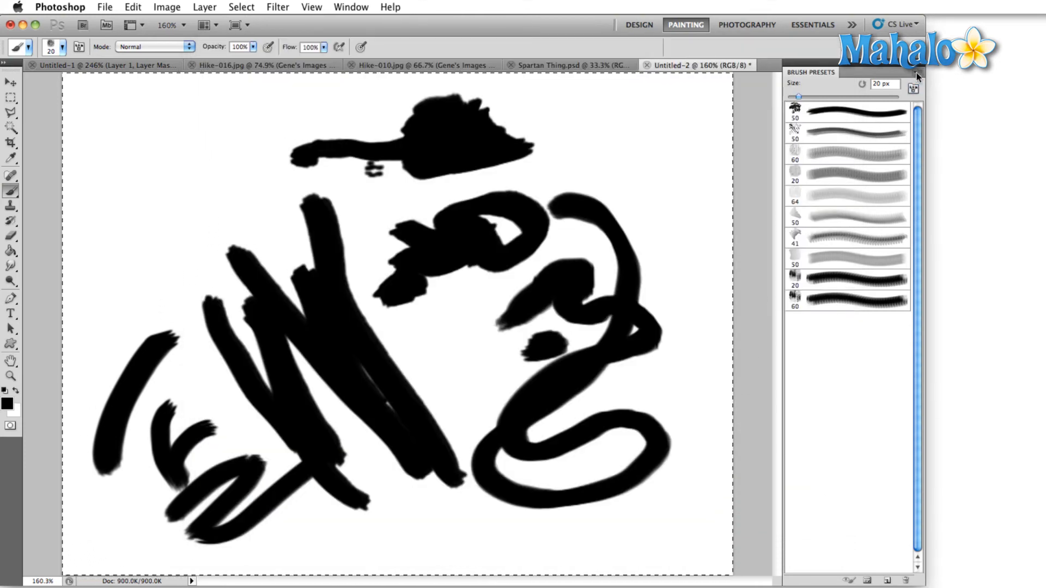
Step: Load Untitled Brushes.abr, appending its ten brushes after the existing presets
left_click(914, 77)
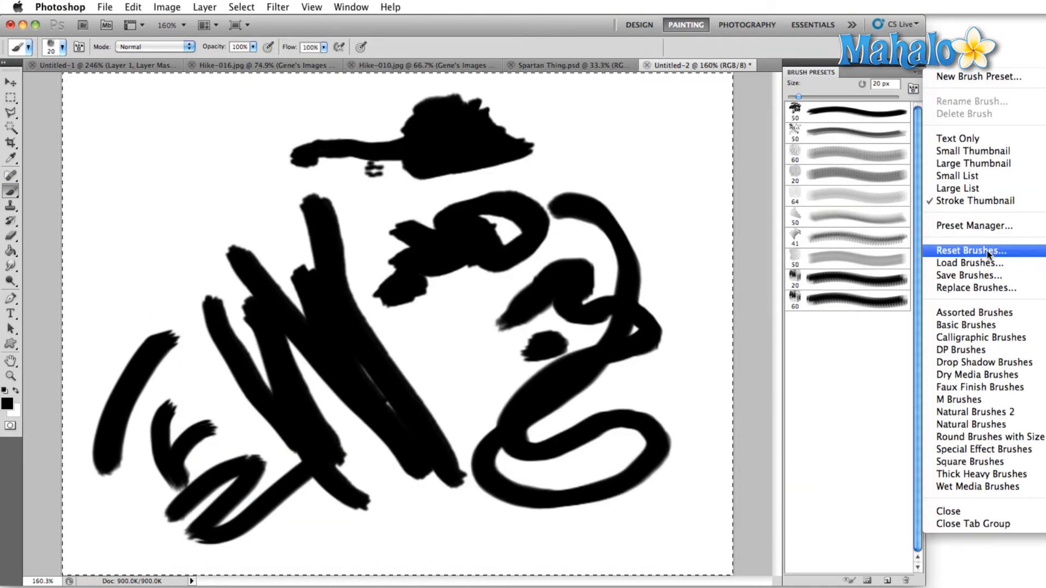
left_click(968, 263)
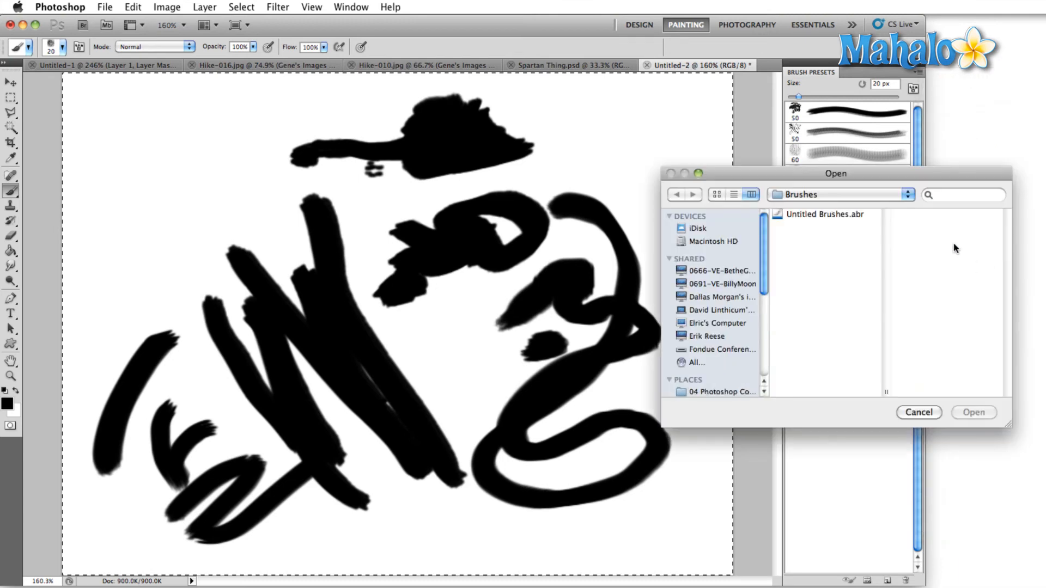
left_click(825, 214)
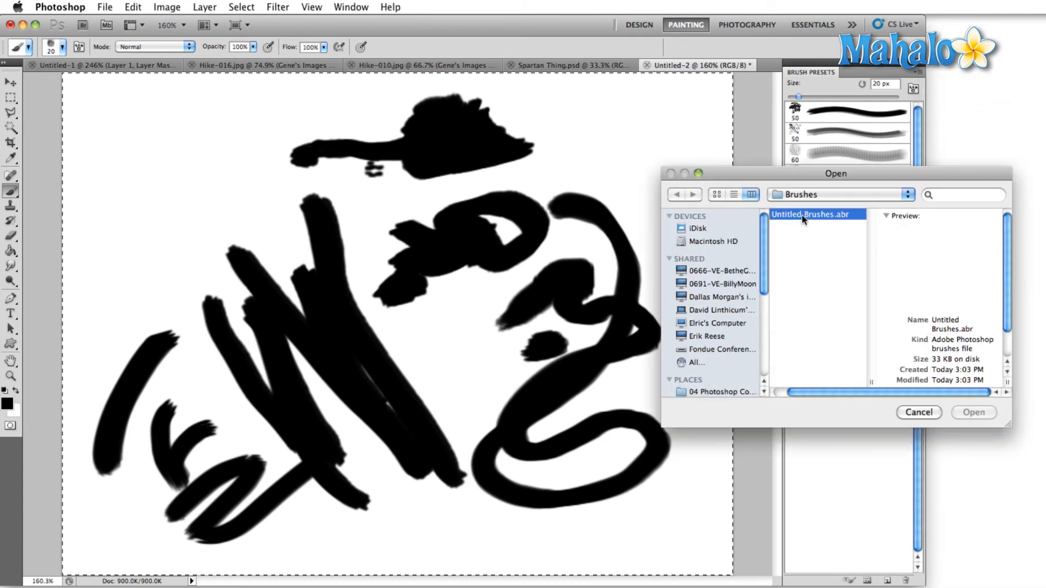
left_click(809, 214)
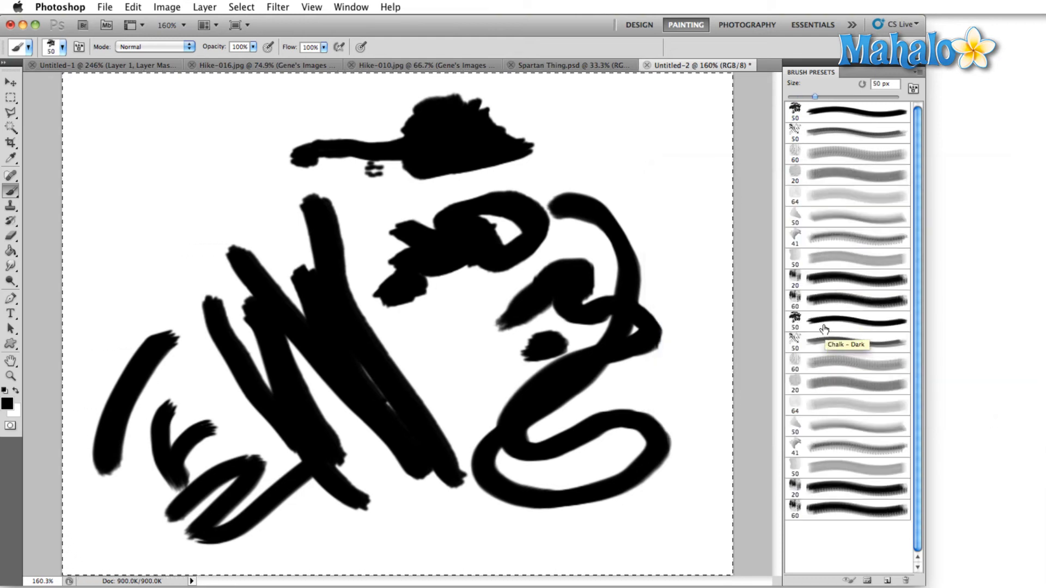
left_click(856, 510)
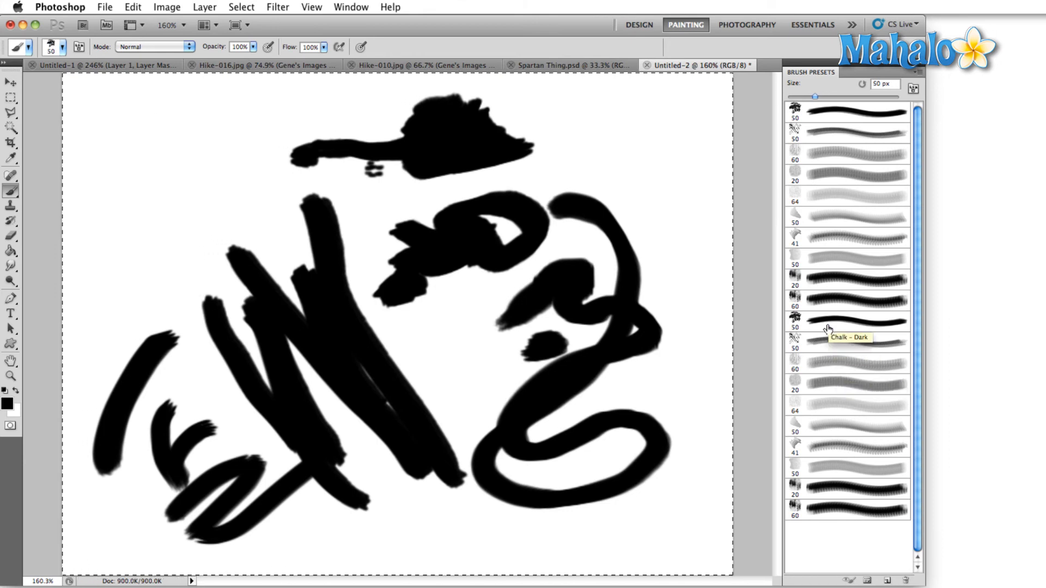
mouse_move(833, 332)
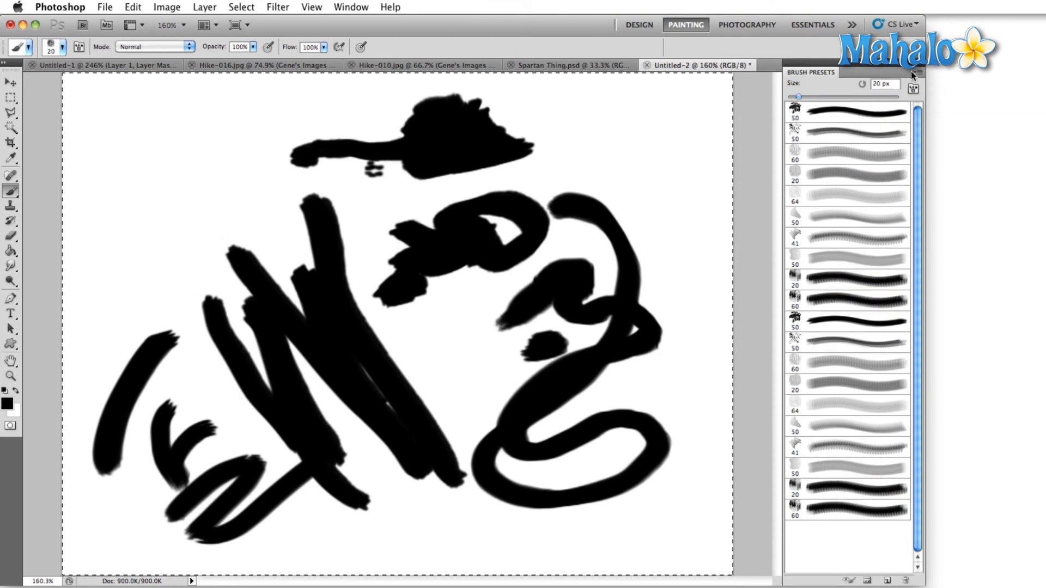
Step: Replace the presets with Special Effect Brushes and bring up Load Brushes again
left_click(919, 74)
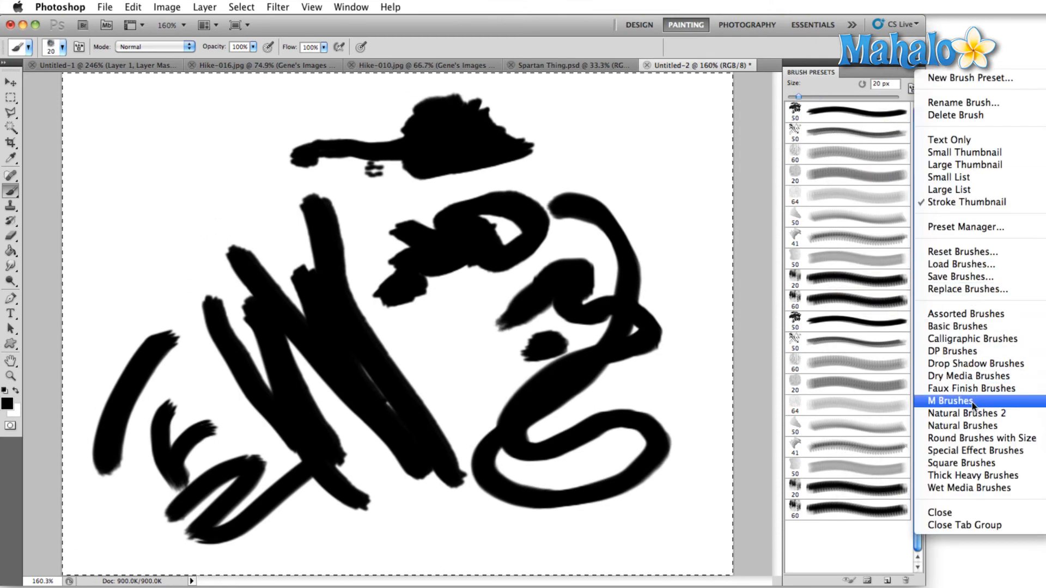
left_click(975, 450)
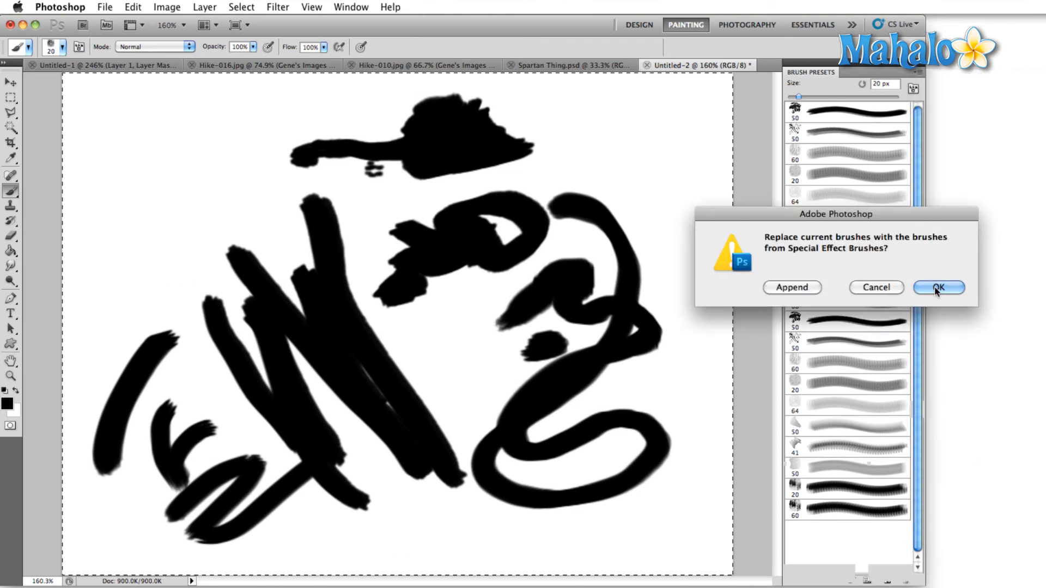
left_click(938, 288)
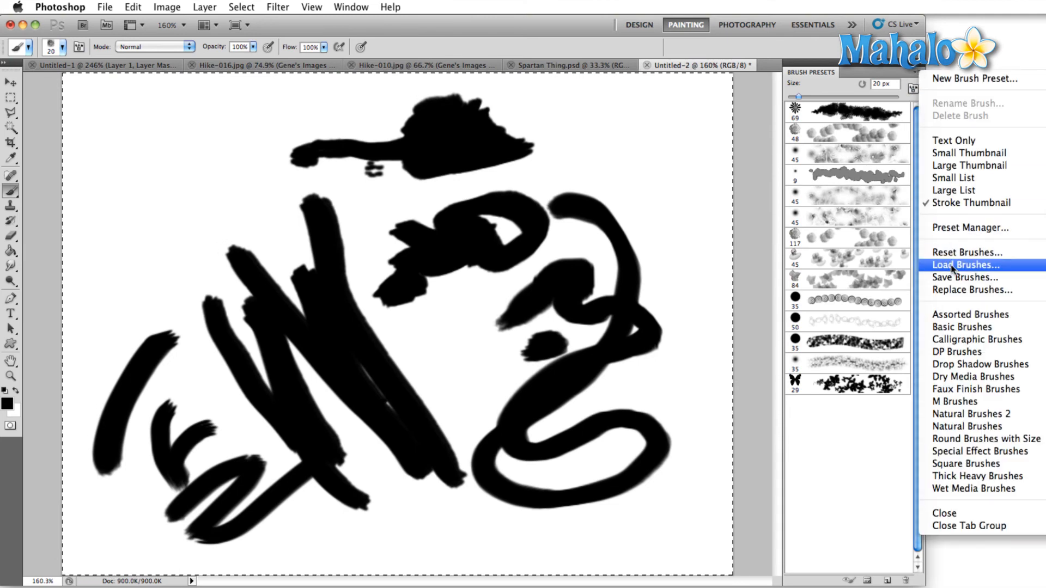
left_click(963, 265)
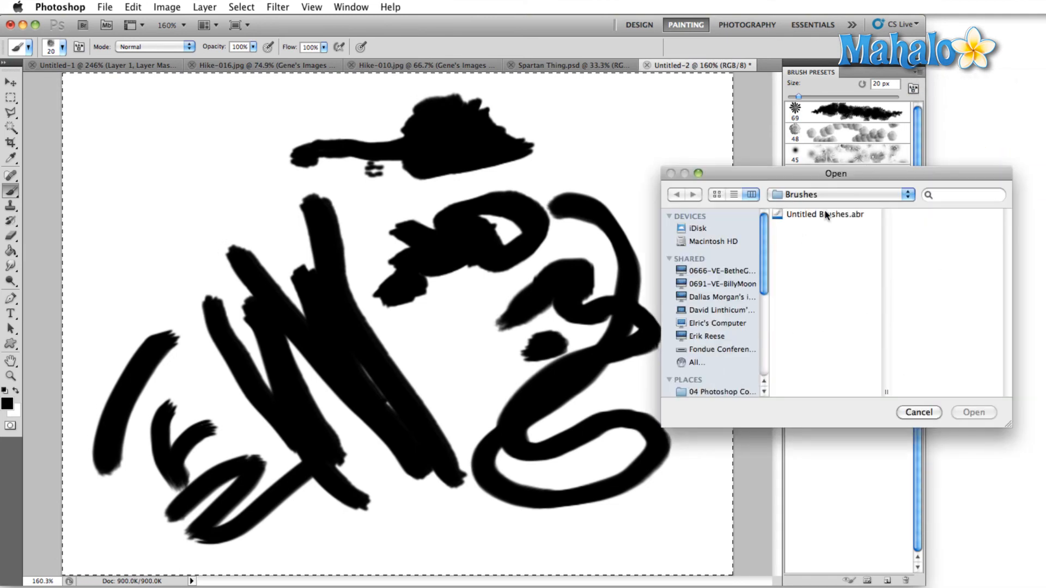